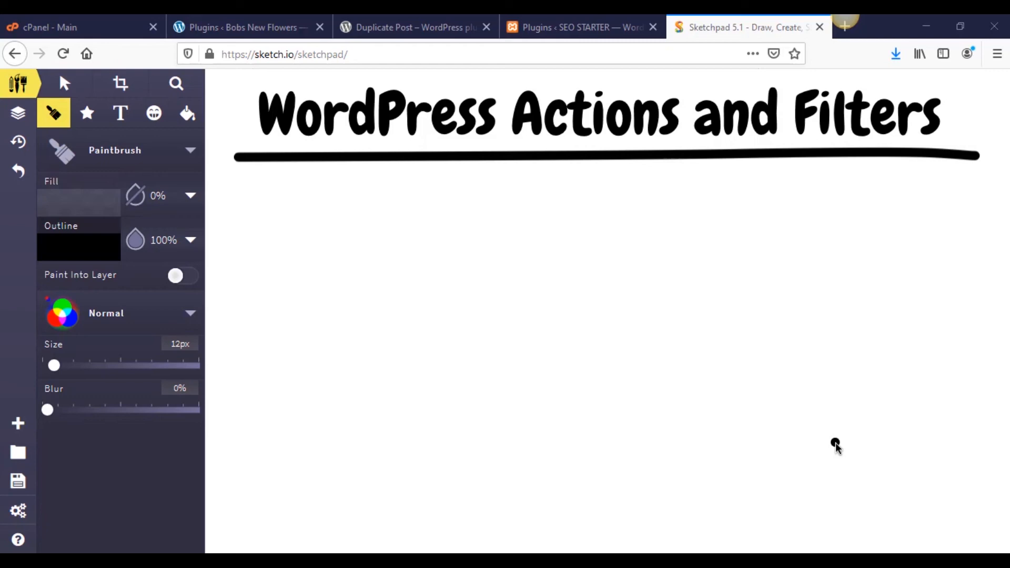
mouse_move(670, 354)
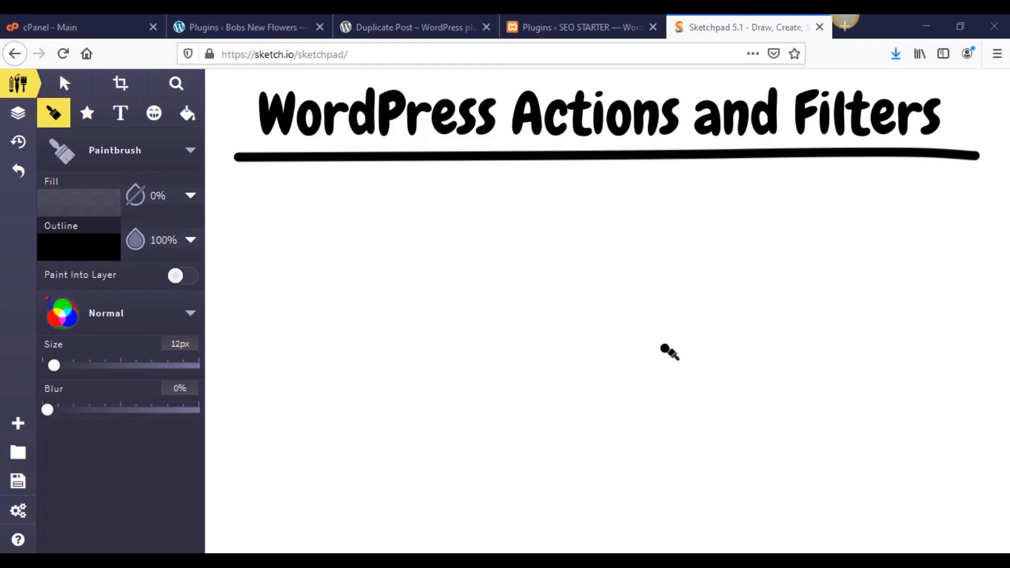
mouse_move(650, 368)
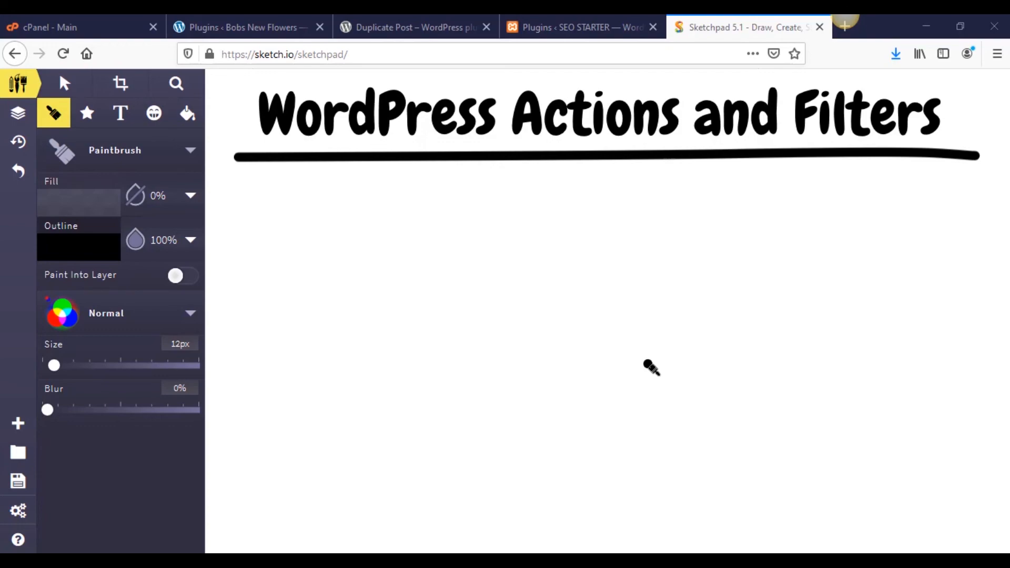
Step: Draw the station building outline under the title and sketch three windows inside it
left_click(579, 27)
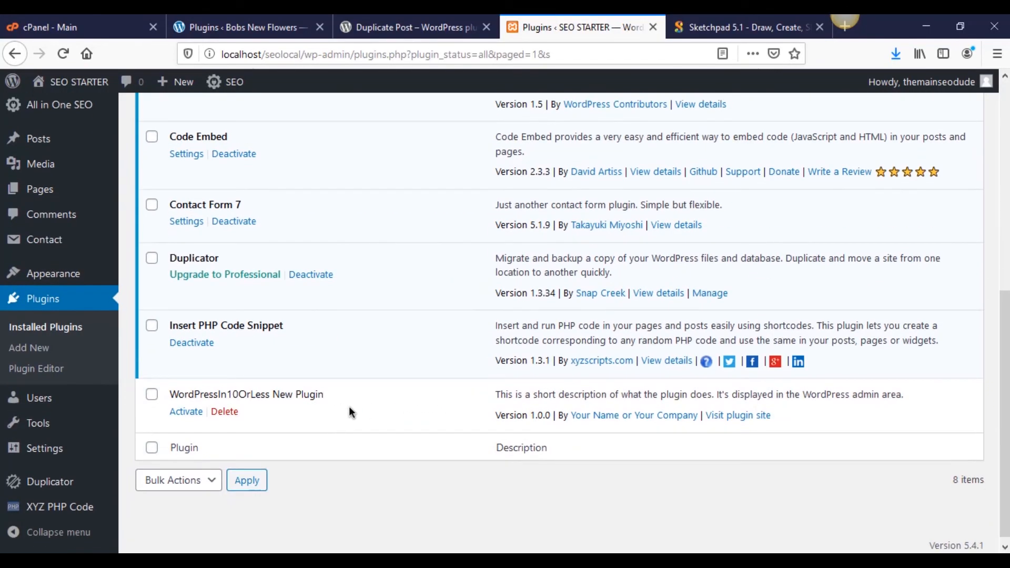
mouse_move(312, 408)
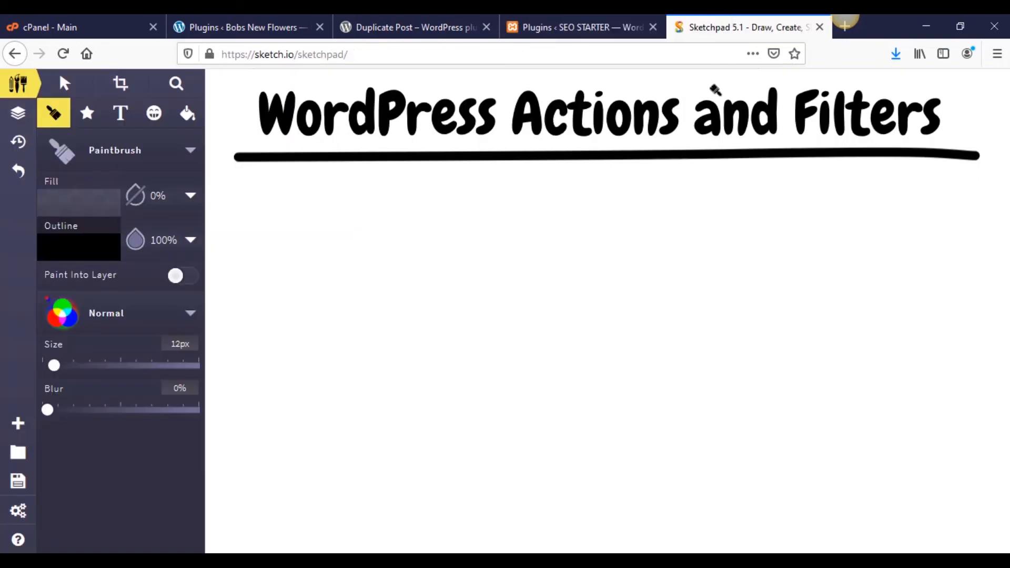
mouse_move(616, 229)
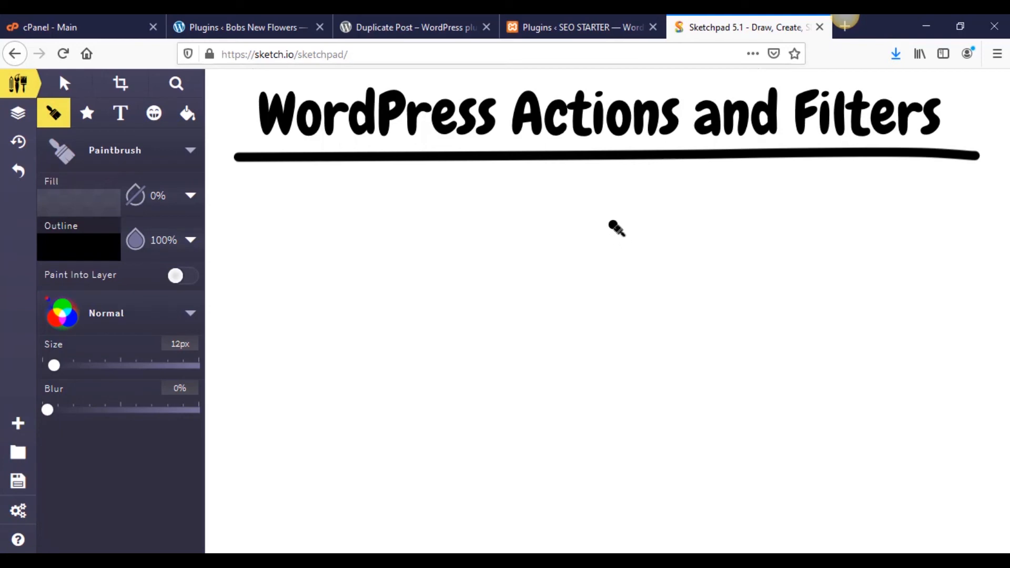
mouse_move(586, 353)
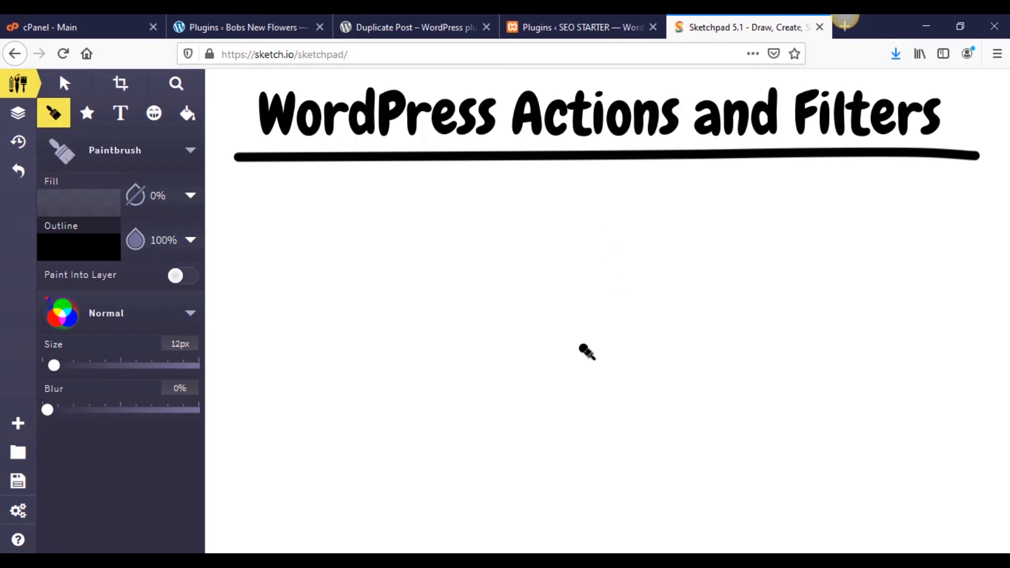
mouse_move(585, 343)
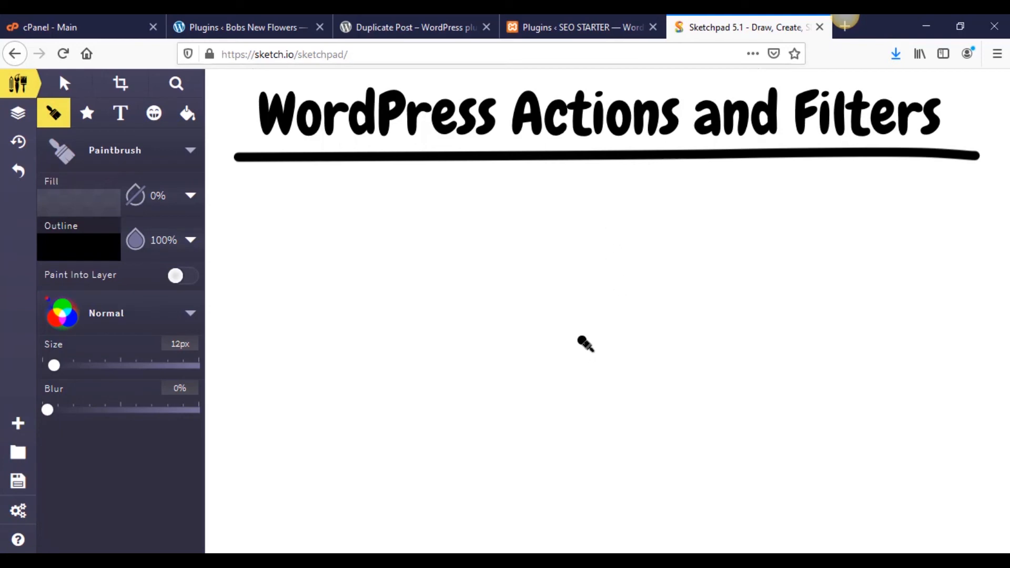
mouse_move(592, 307)
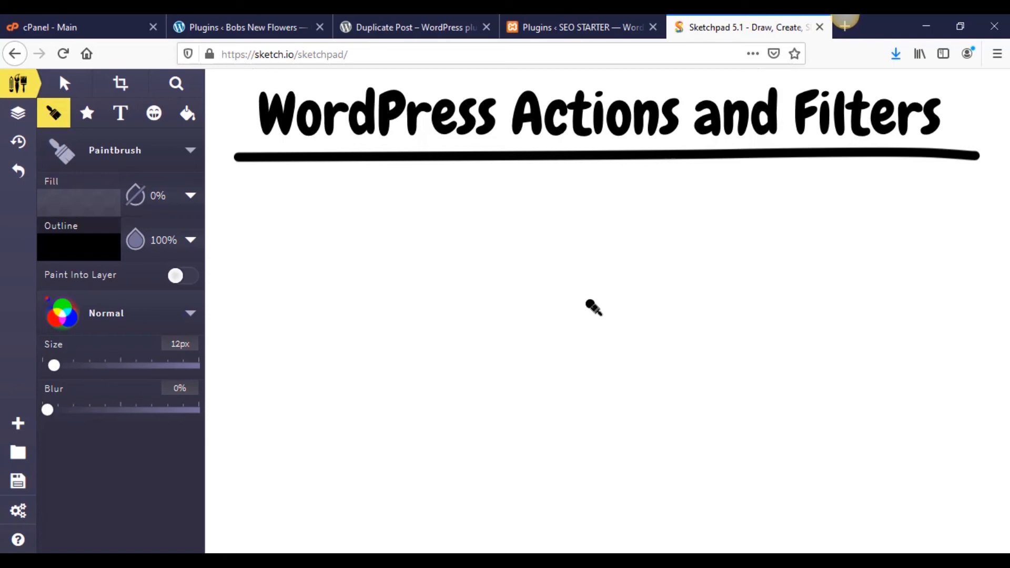
left_click_drag(395, 209, 396, 331)
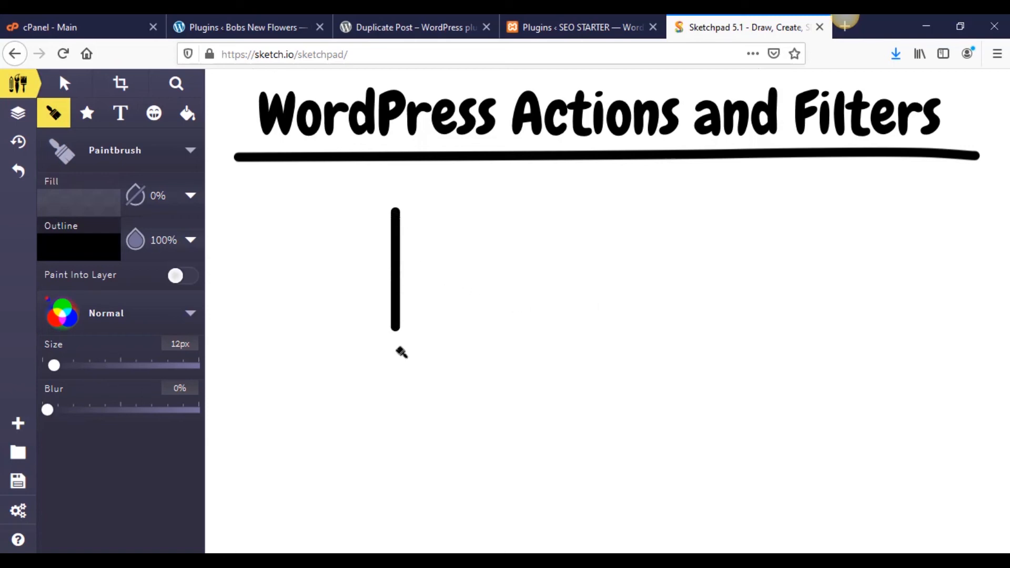
left_click_drag(396, 210, 829, 258)
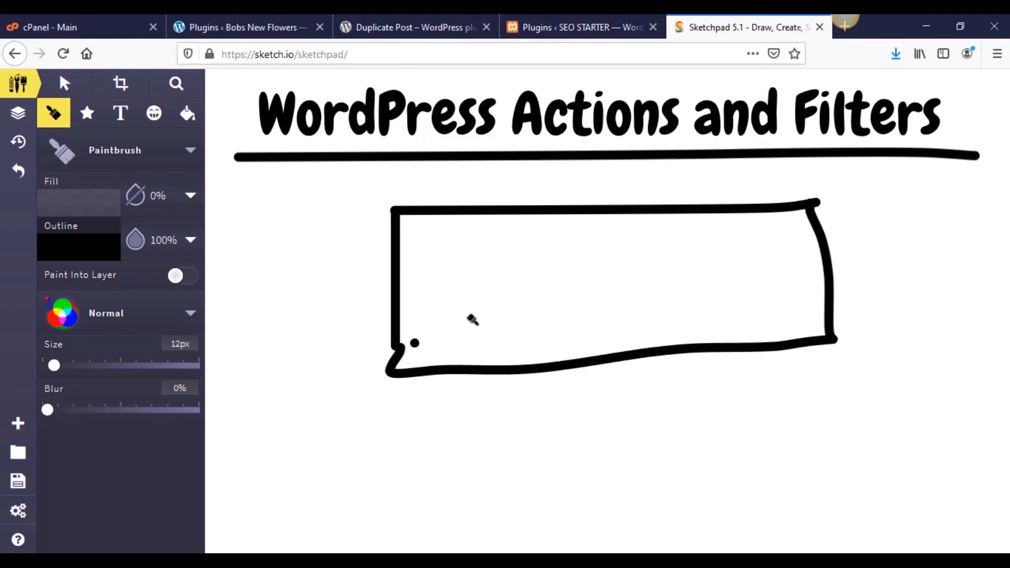
left_click_drag(454, 245, 534, 322)
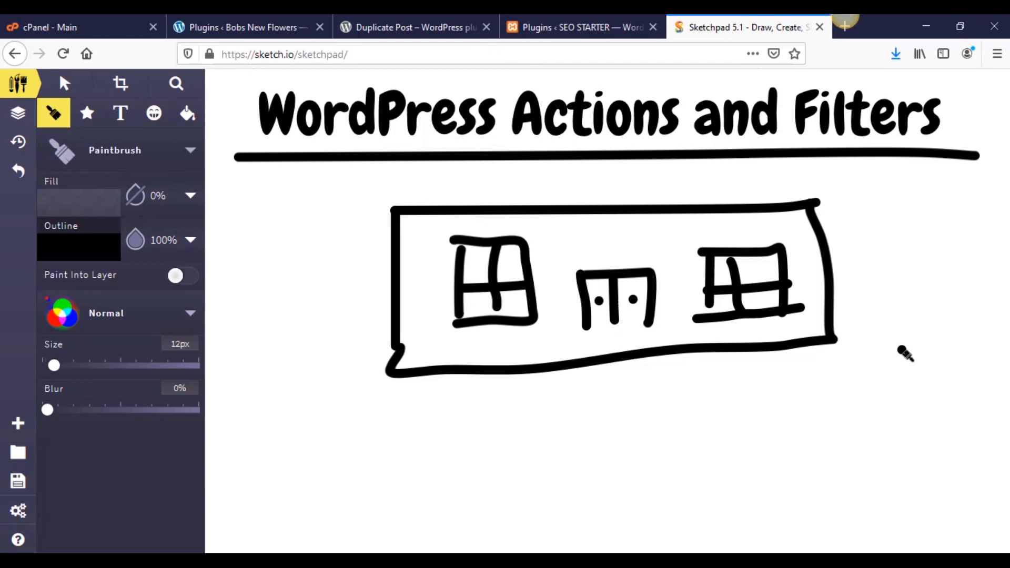
mouse_move(759, 369)
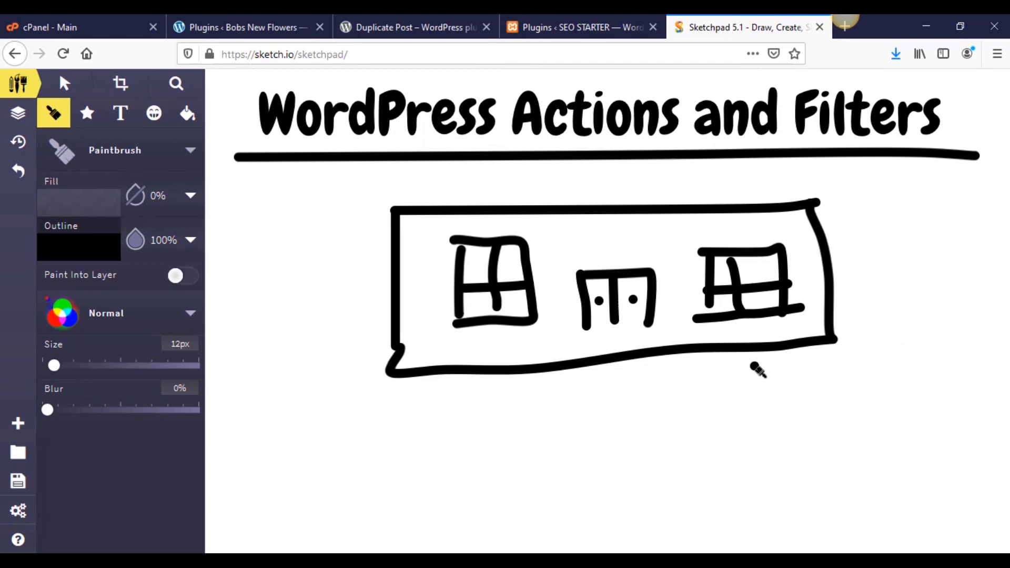
mouse_move(652, 240)
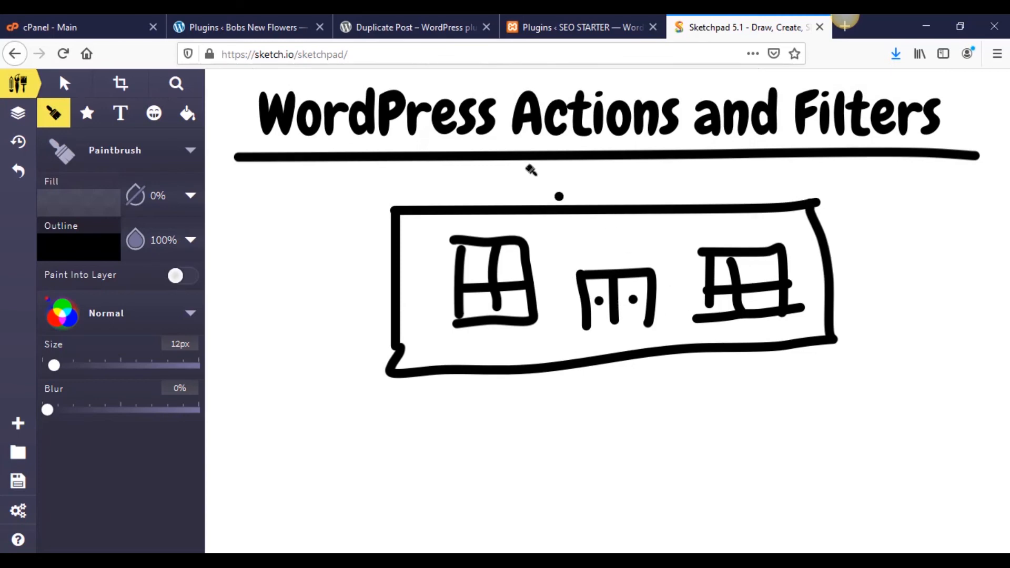
mouse_move(999, 132)
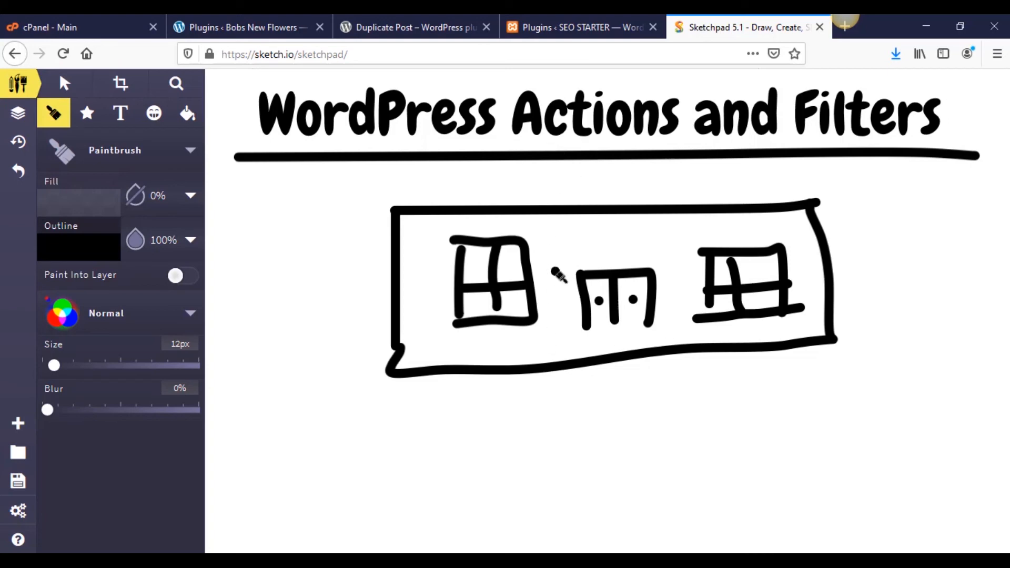
Step: Draw a downward arrow from the station and motion lines trailing behind the bus
scroll("down", 3)
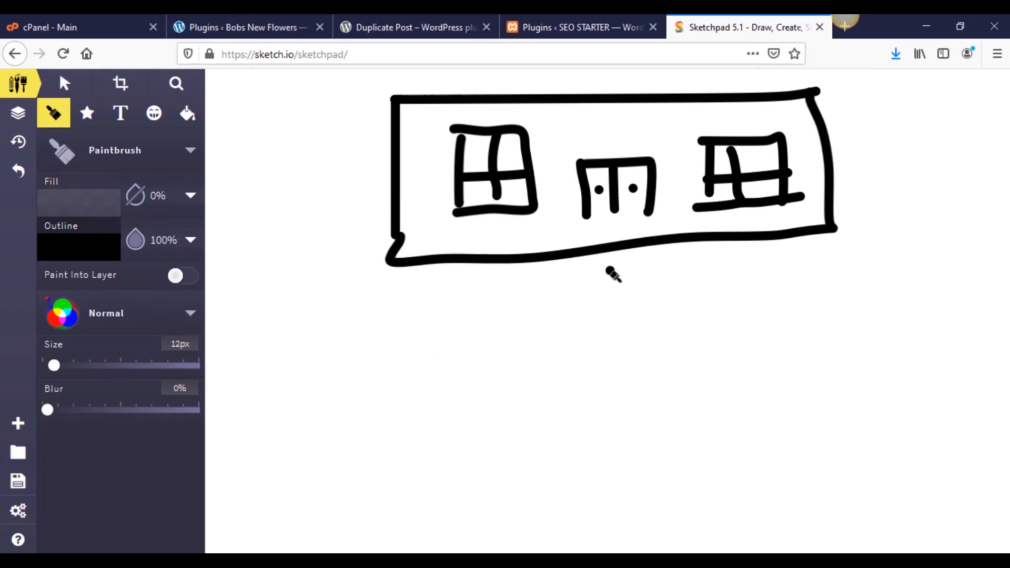
left_click_drag(606, 277, 610, 419)
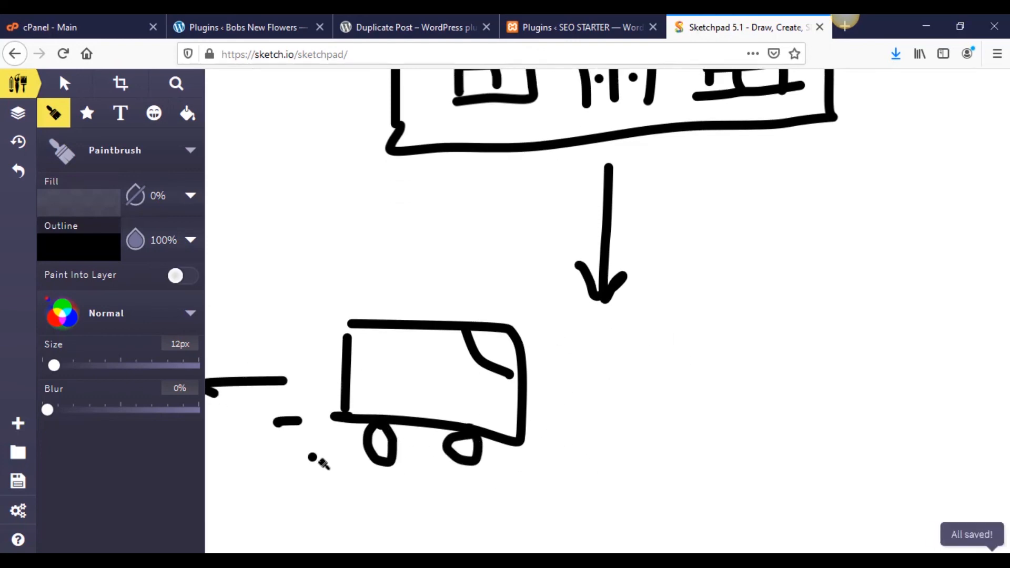
left_click_drag(322, 458, 206, 473)
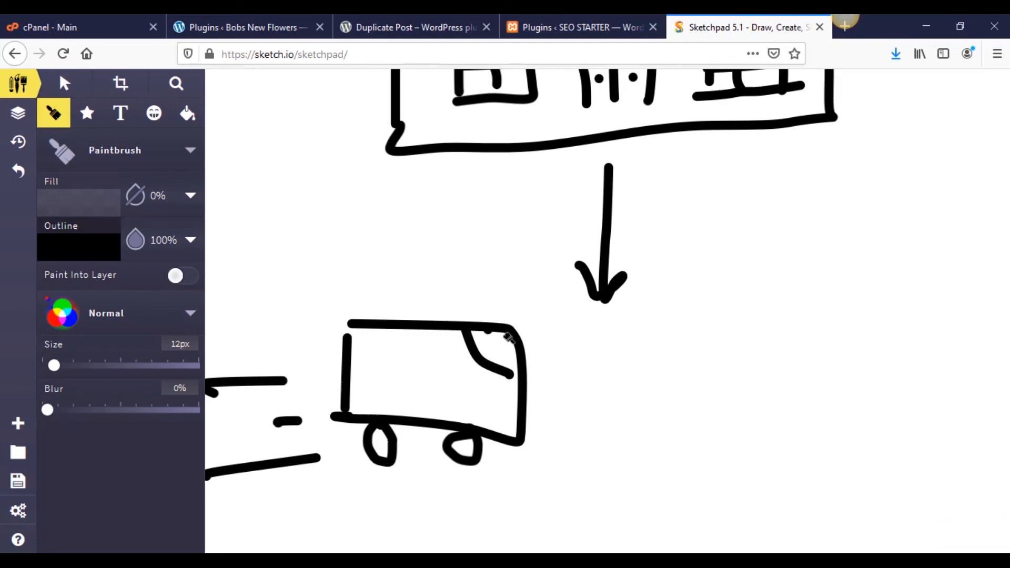
Step: Scroll down the canvas to review the bus drawing below the arrow
scroll("down", 3)
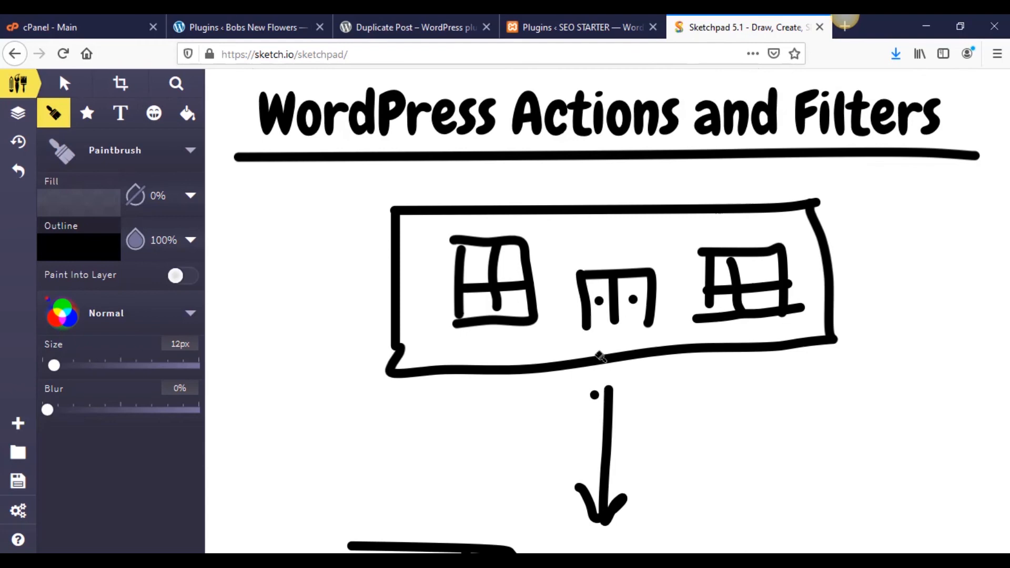
scroll("down", 3)
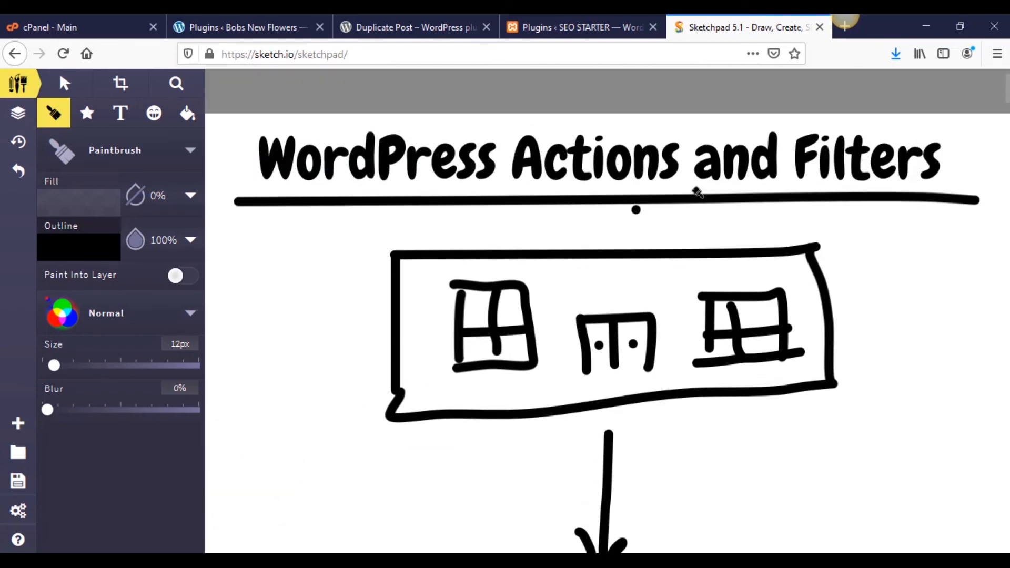
left_click(947, 174)
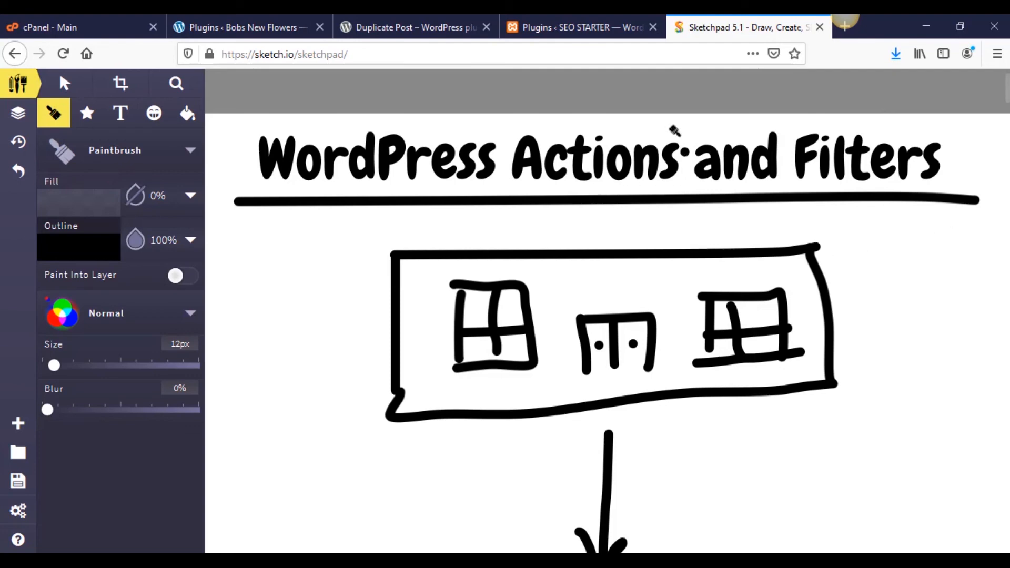
scroll("down", 3)
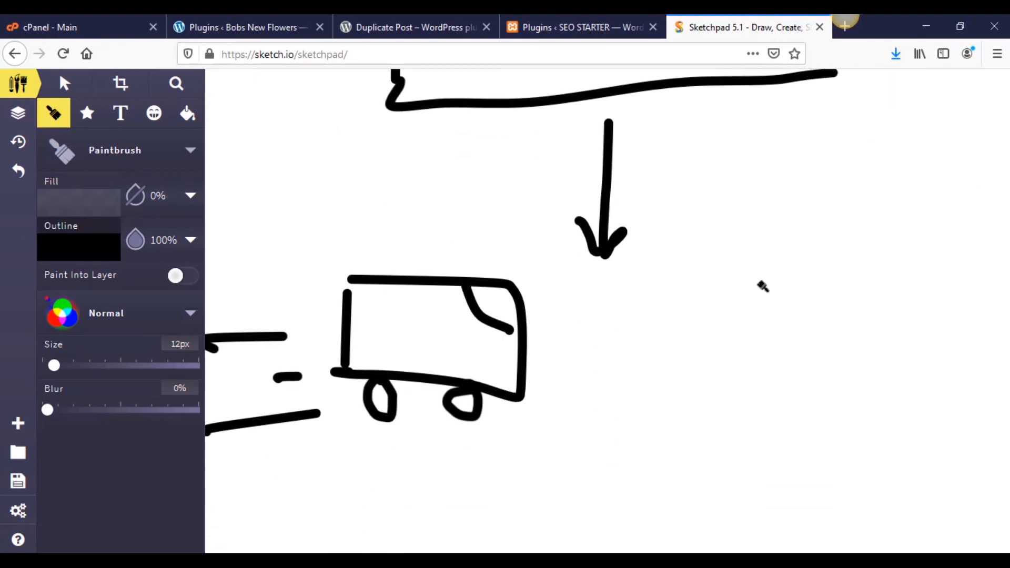
mouse_move(667, 341)
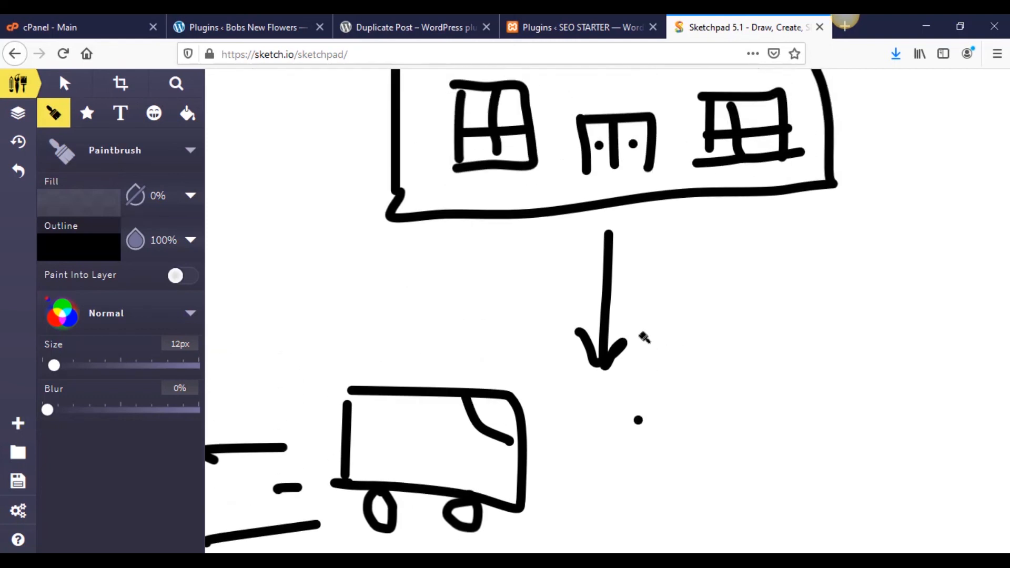
scroll("down", 3)
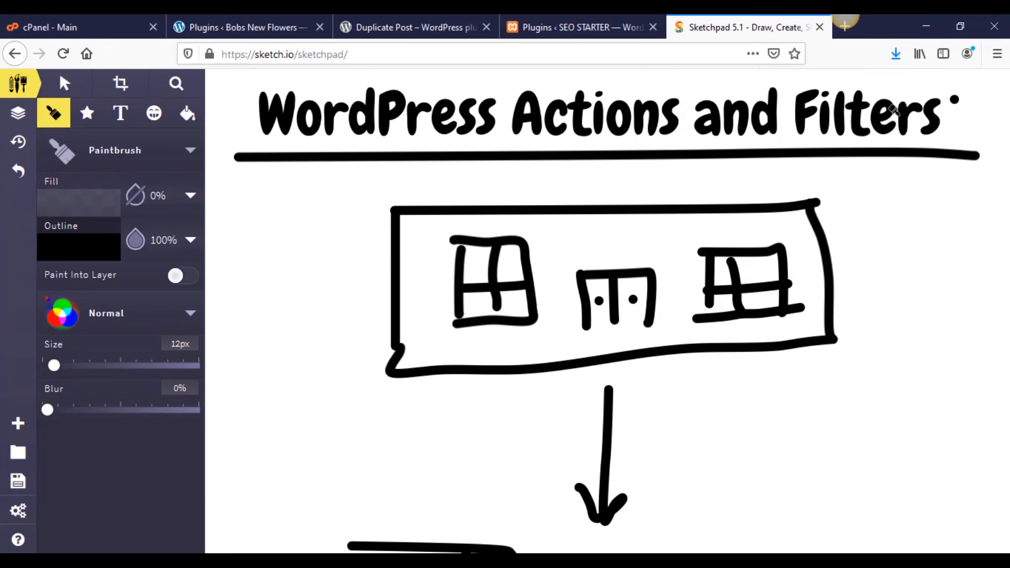
scroll("down", 3)
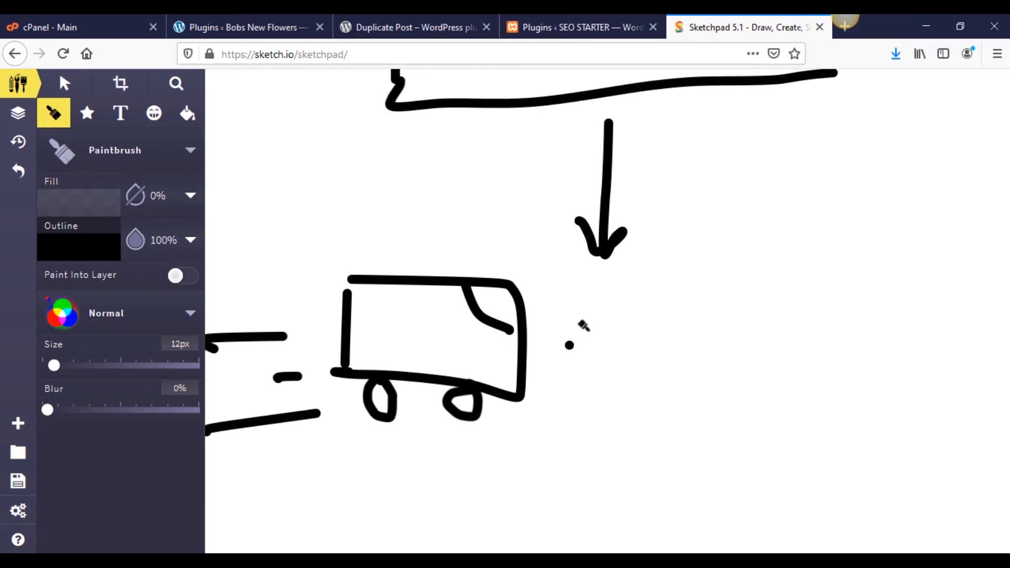
mouse_move(629, 299)
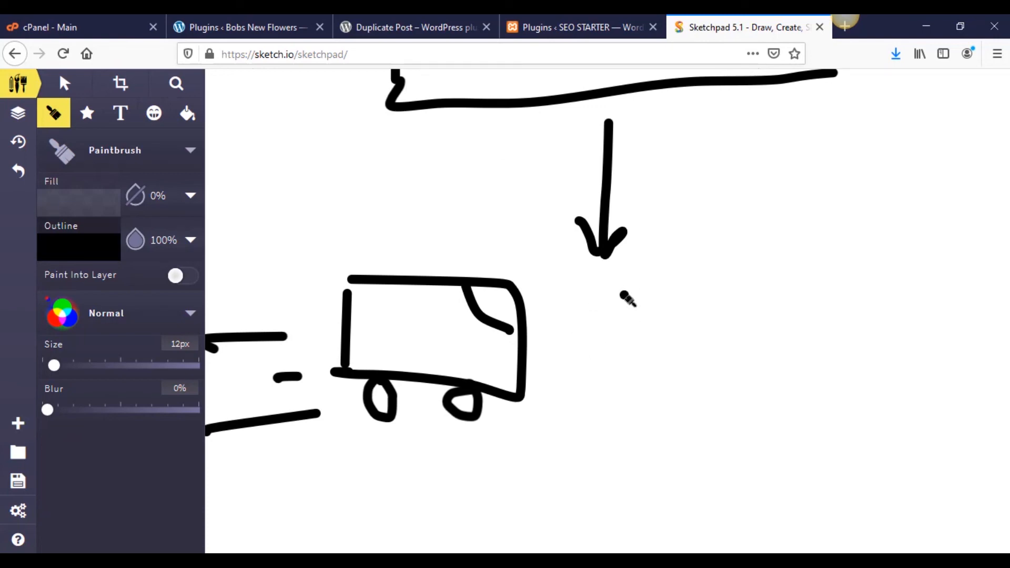
mouse_move(650, 291)
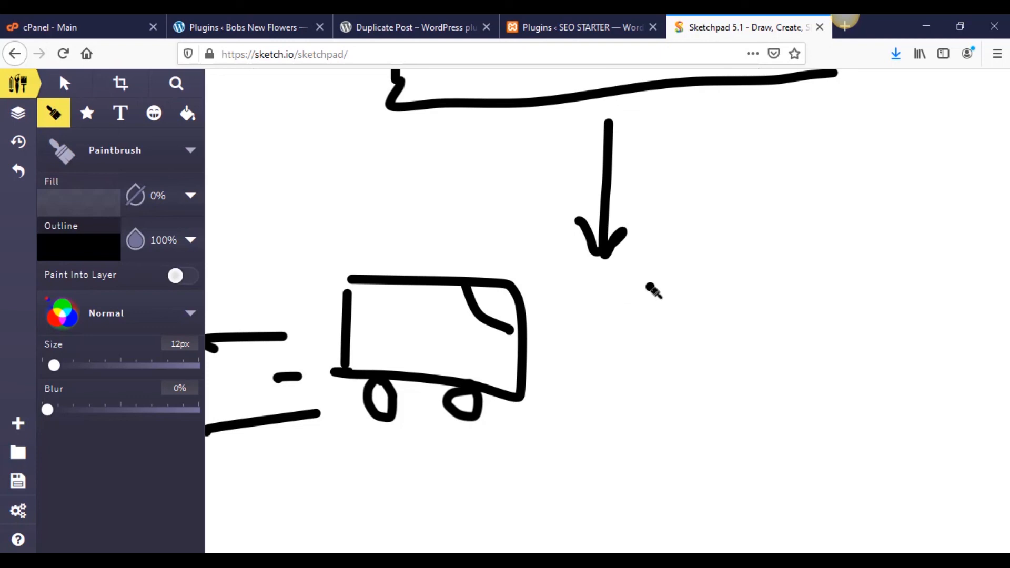
Step: Open the SEO STARTER site's home page in a new tab from the admin bar
left_click(626, 317)
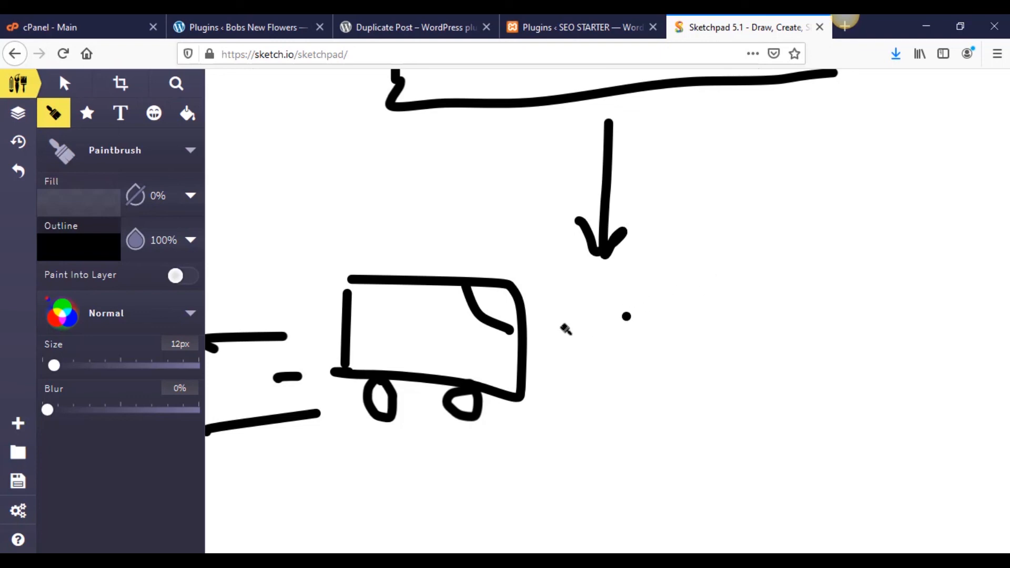
left_click(580, 27)
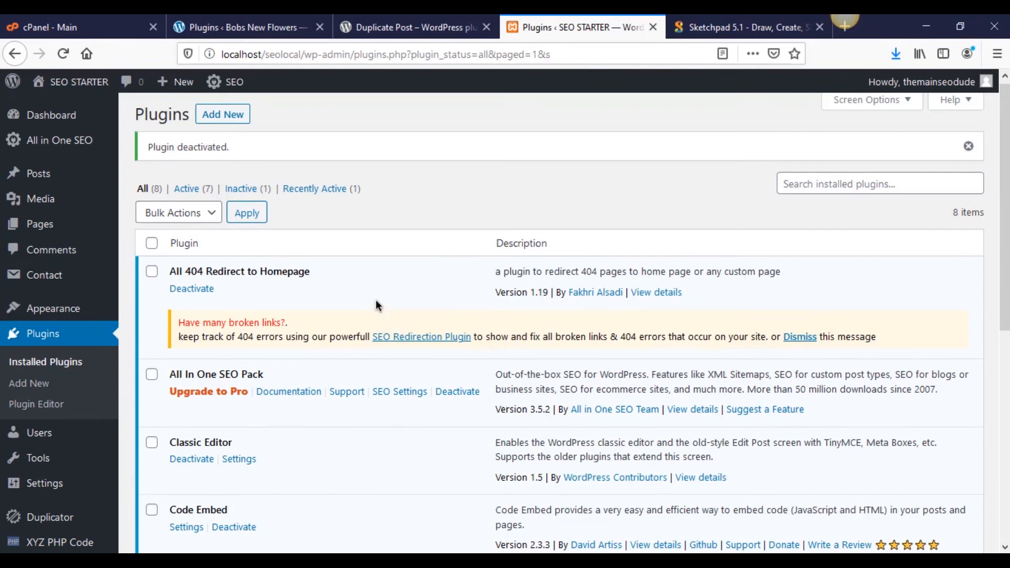
right_click(76, 82)
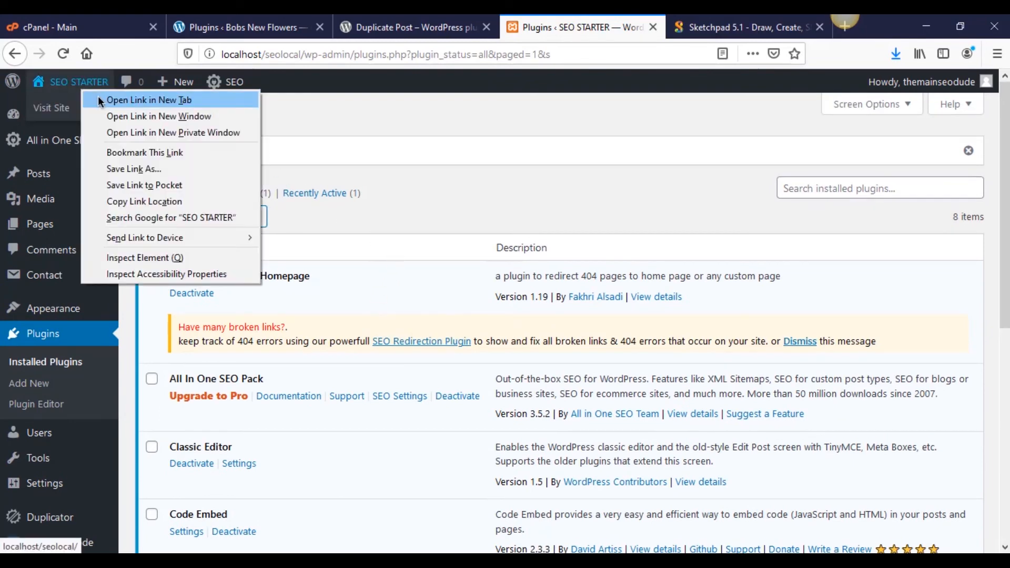
left_click(149, 100)
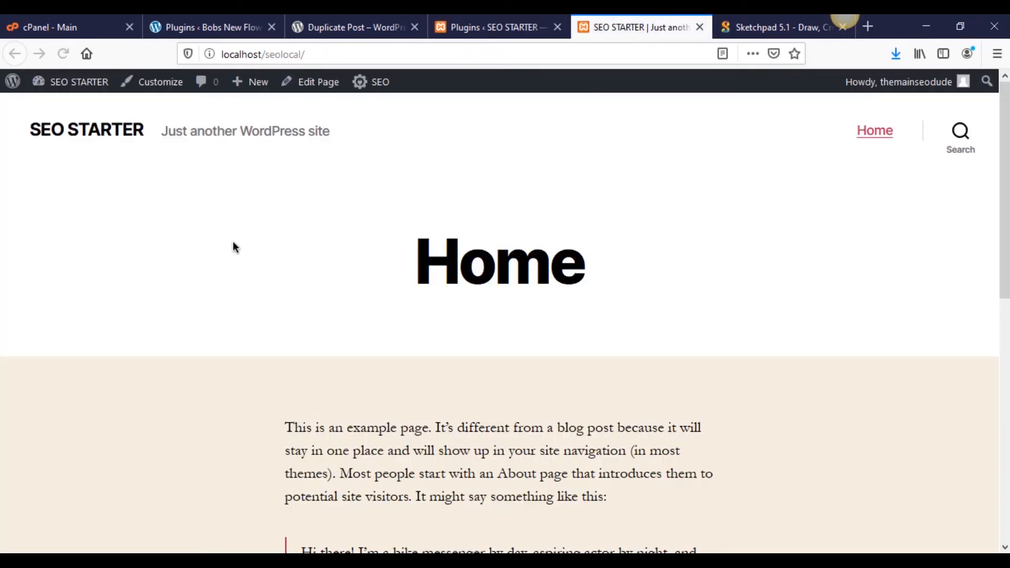
Step: View the home page's HTML source with Ctrl+U and scroll through the head section
key("ctrl+u")
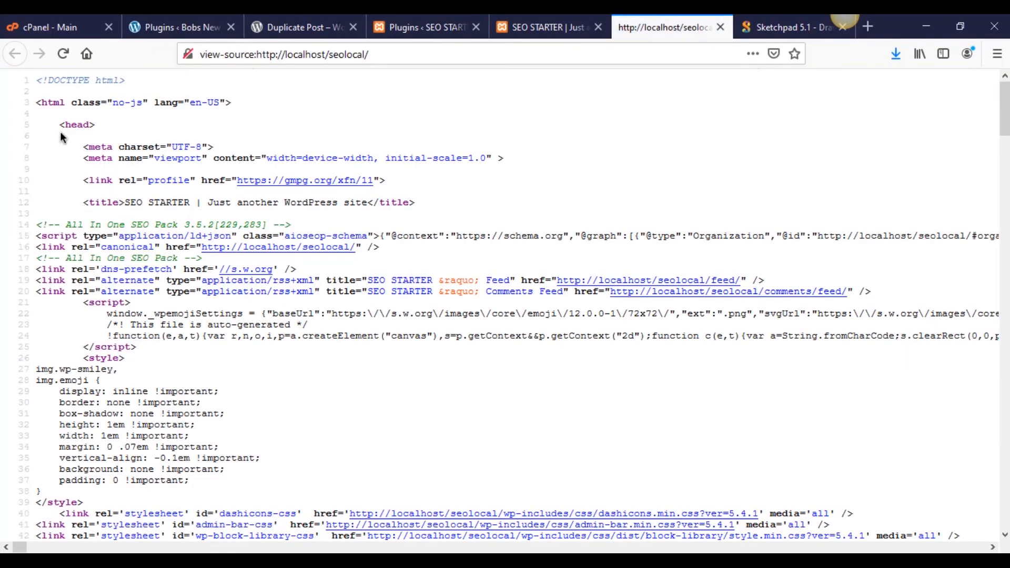
scroll("down", 3)
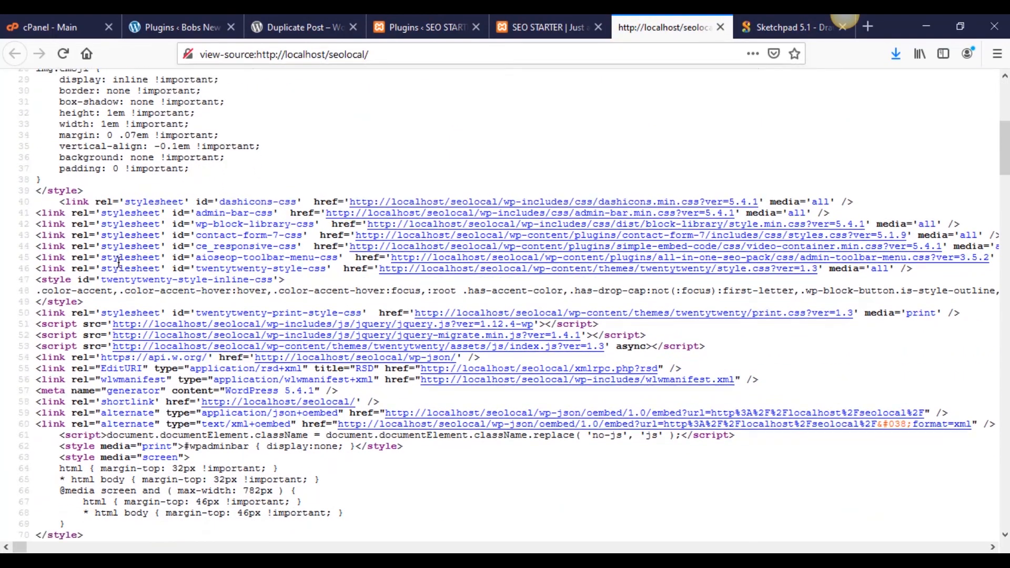
scroll("down", 3)
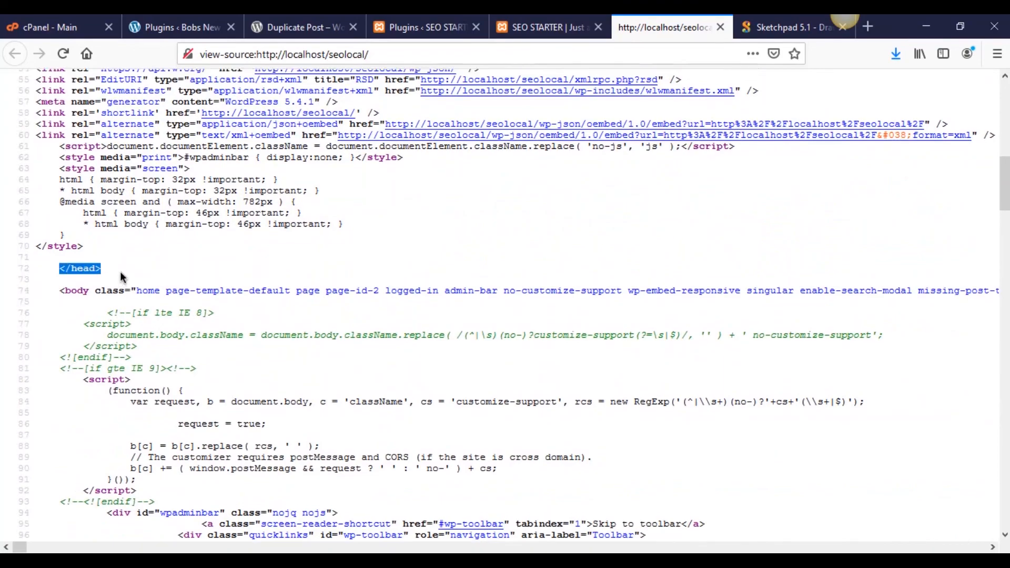
scroll("up", 3)
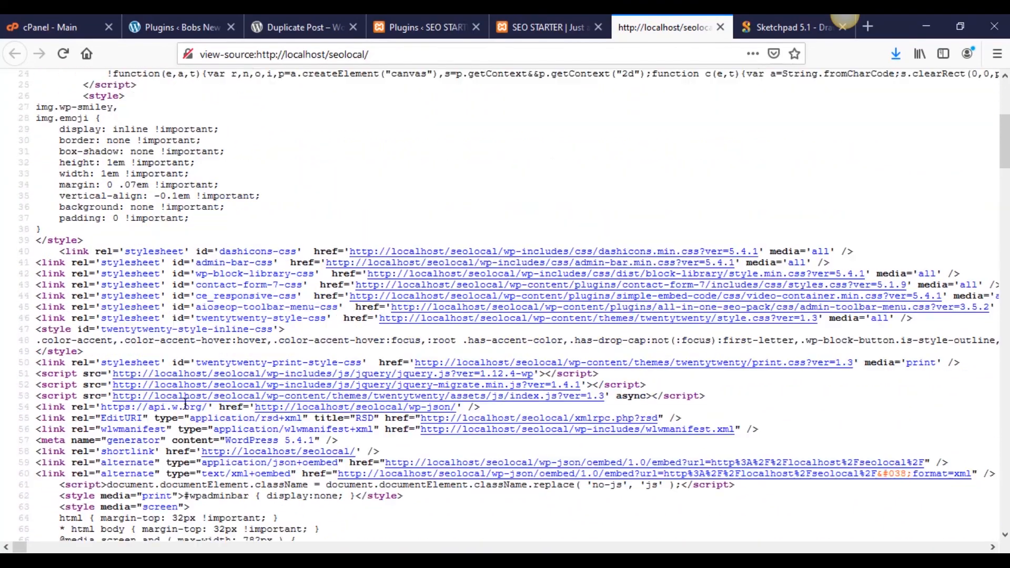
scroll("up", 3)
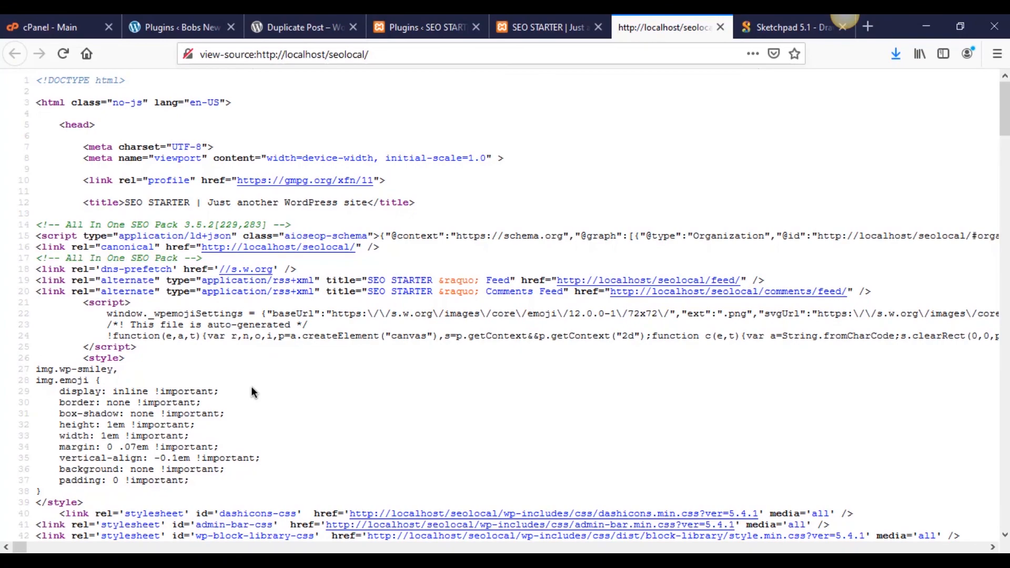
mouse_move(152, 408)
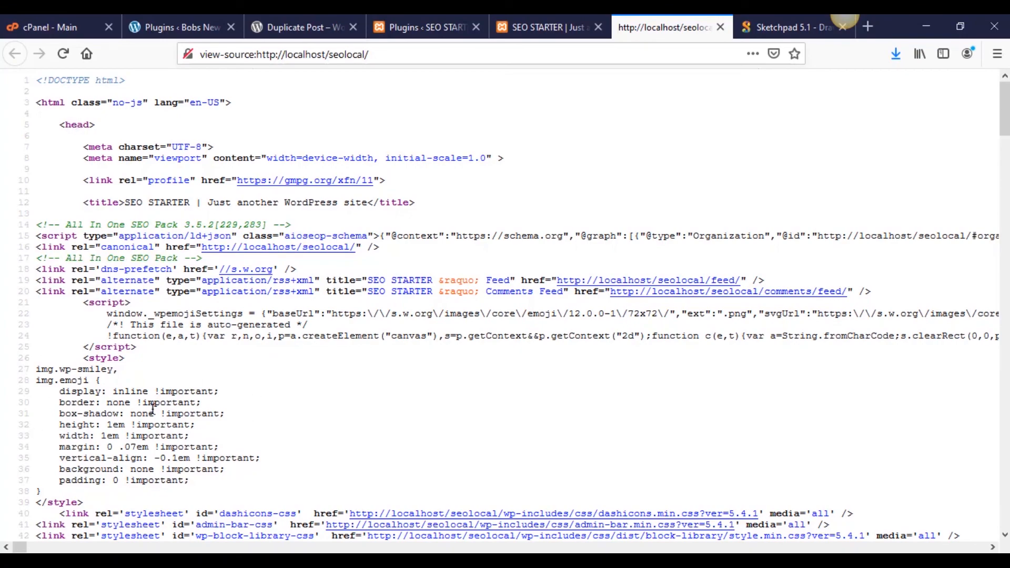
scroll("down", 3)
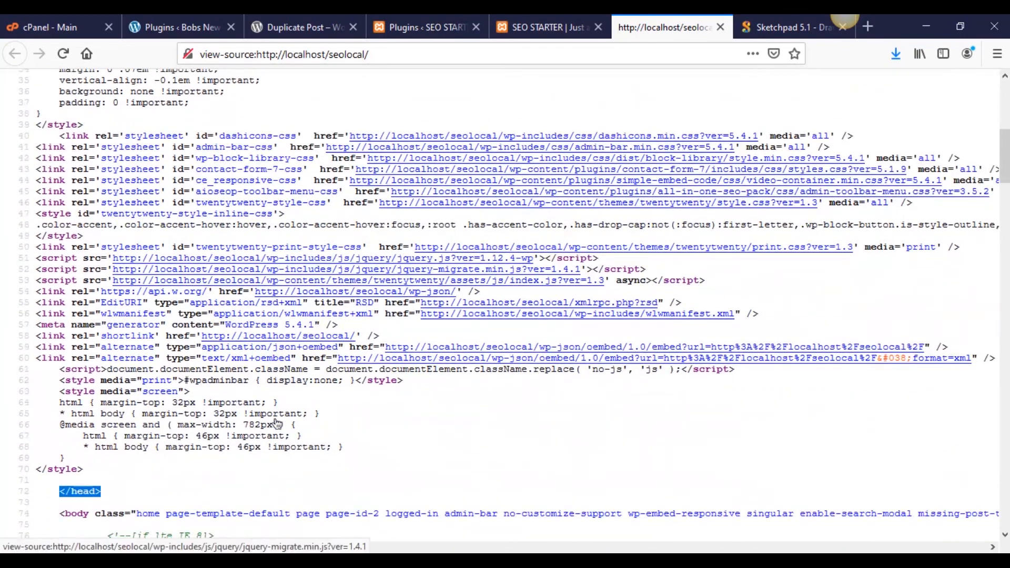
scroll("down", 3)
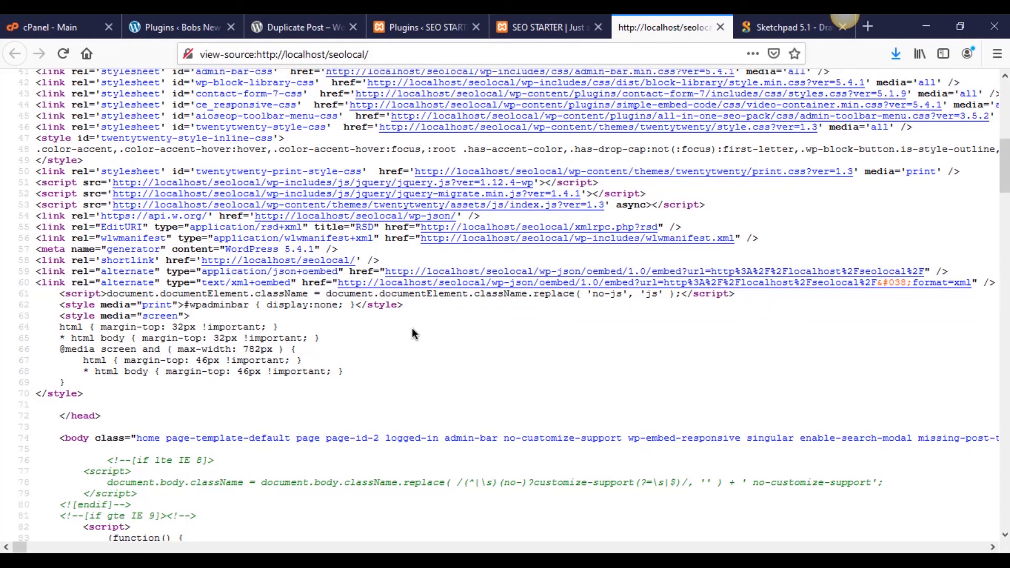
mouse_move(250, 334)
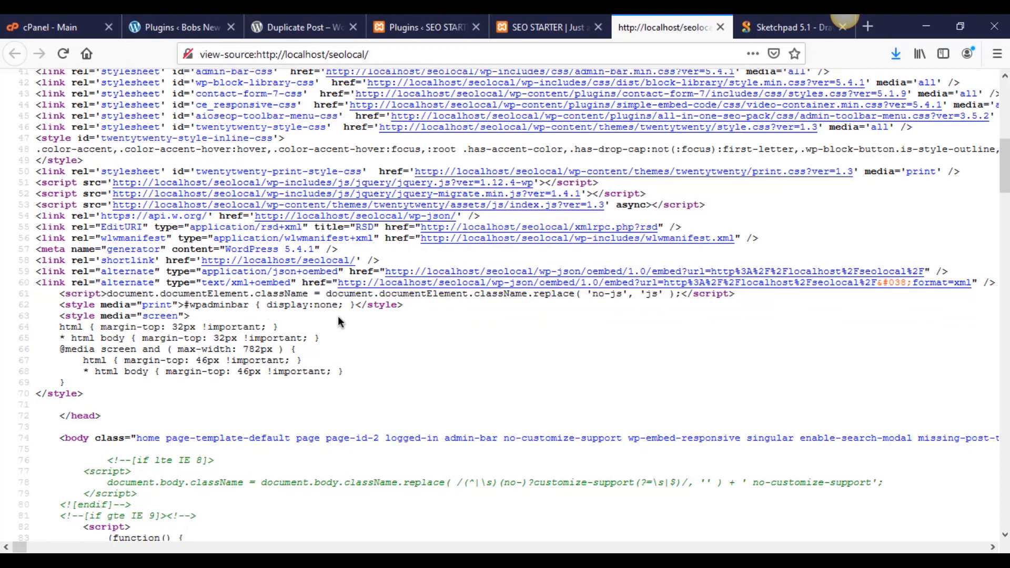
mouse_move(383, 327)
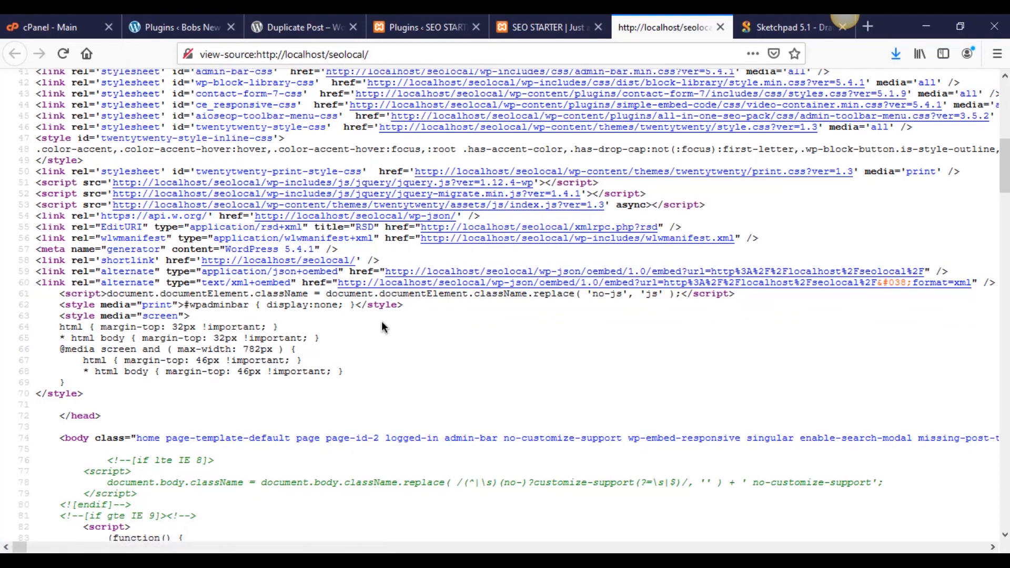
mouse_move(356, 298)
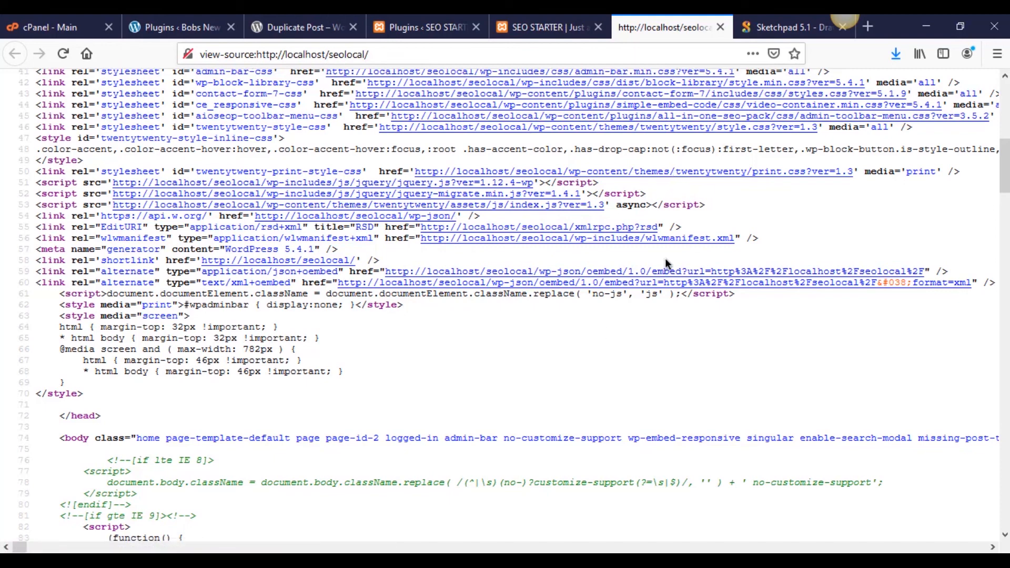
mouse_move(483, 330)
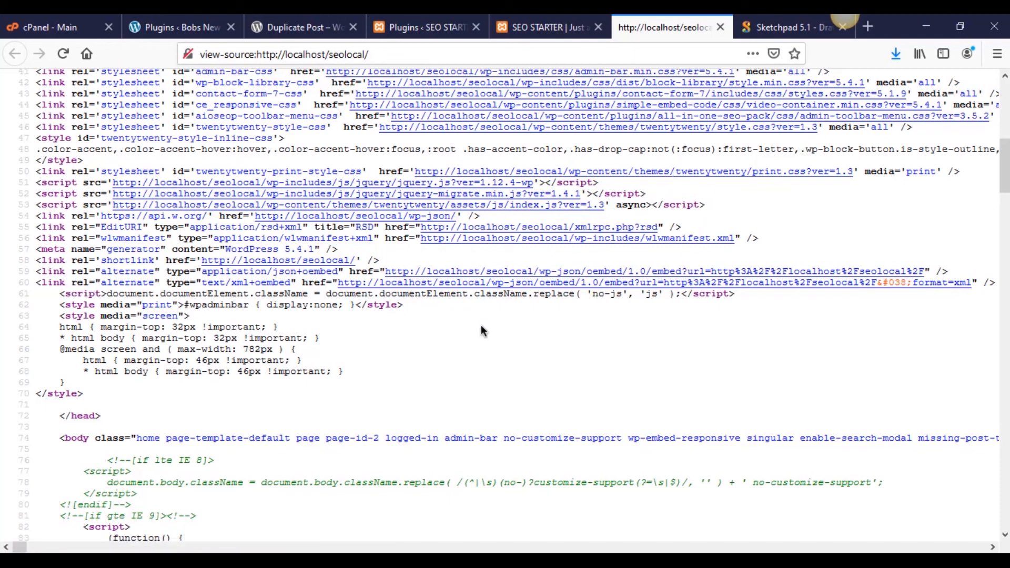
Step: Return to the diagram and scroll down to the bus, glancing at the site home page
left_click(793, 27)
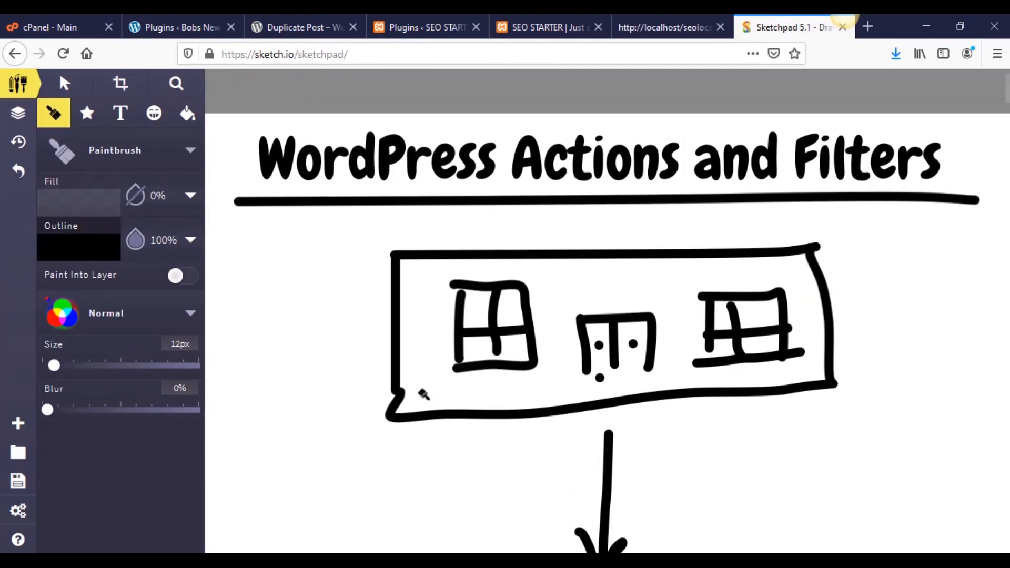
scroll("down", 3)
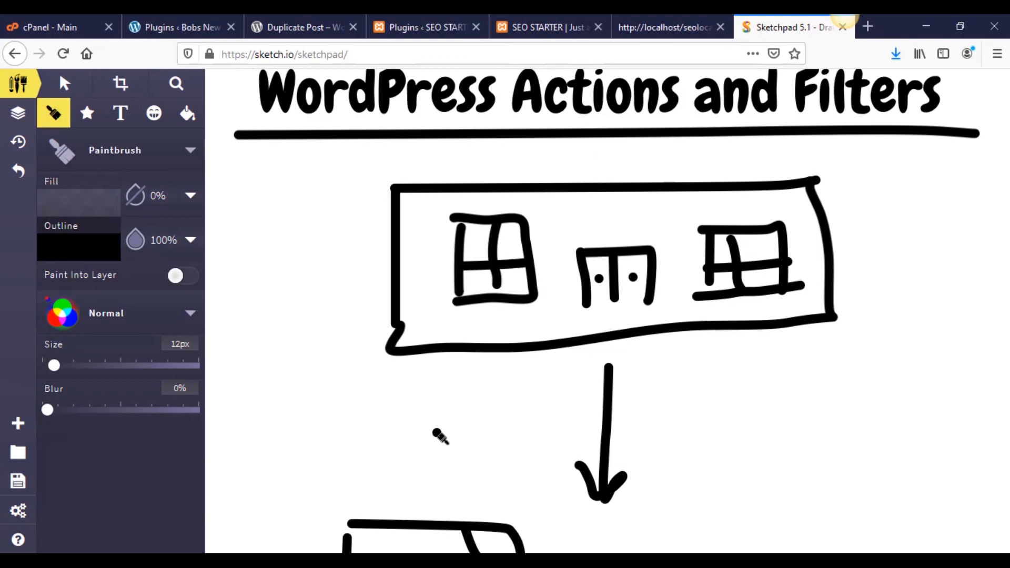
scroll("down", 3)
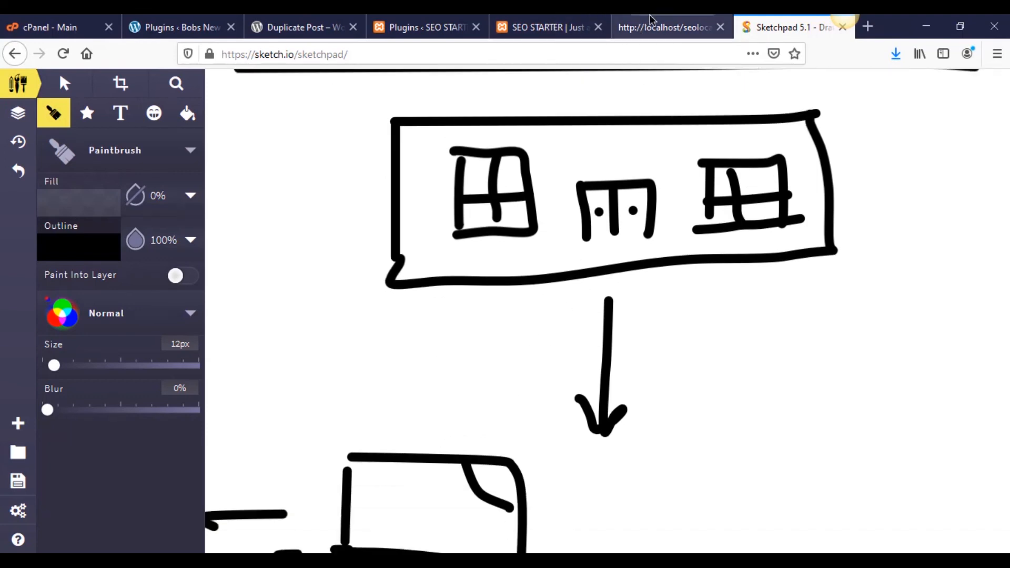
left_click(547, 27)
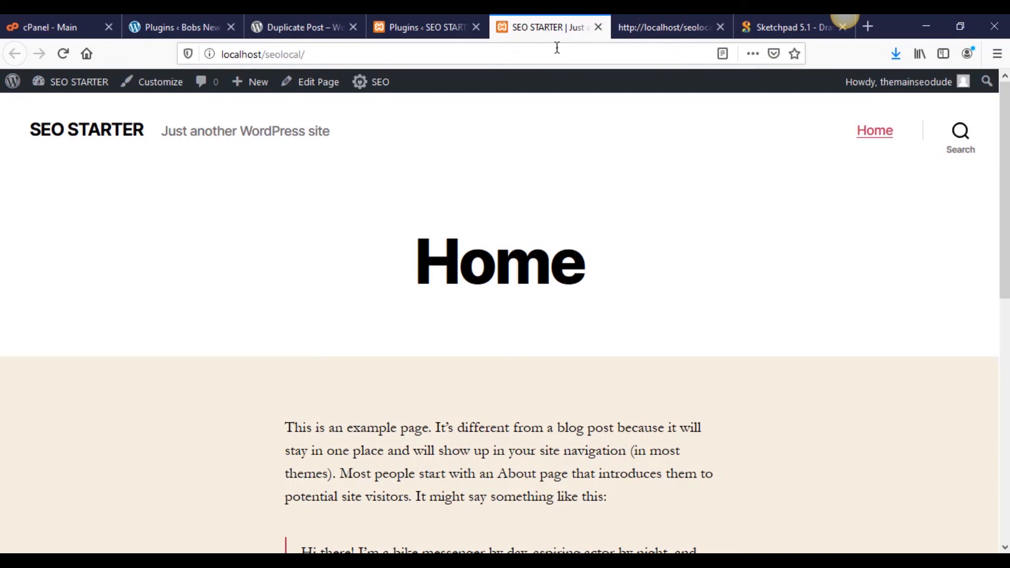
left_click(793, 28)
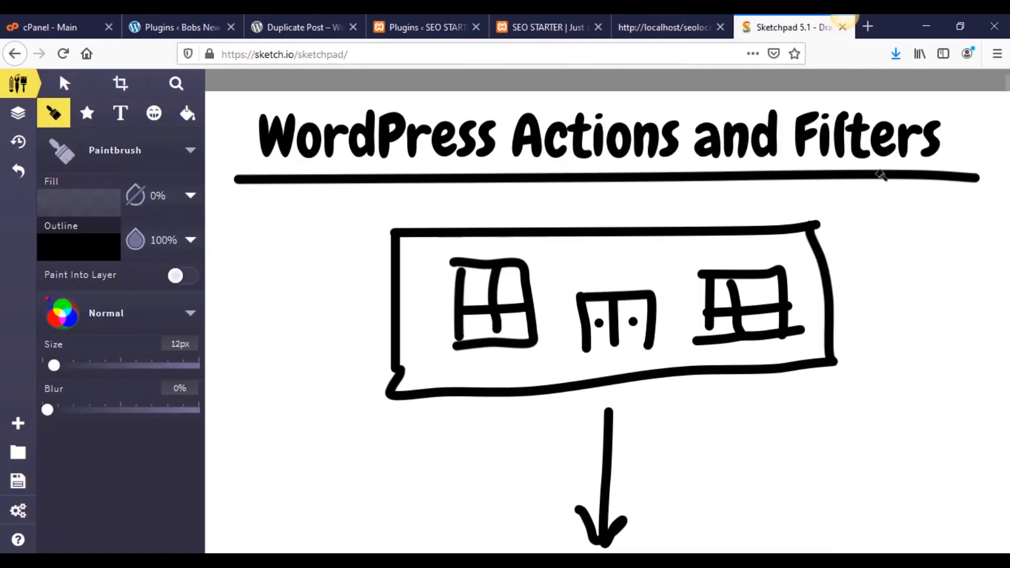
scroll("down", 3)
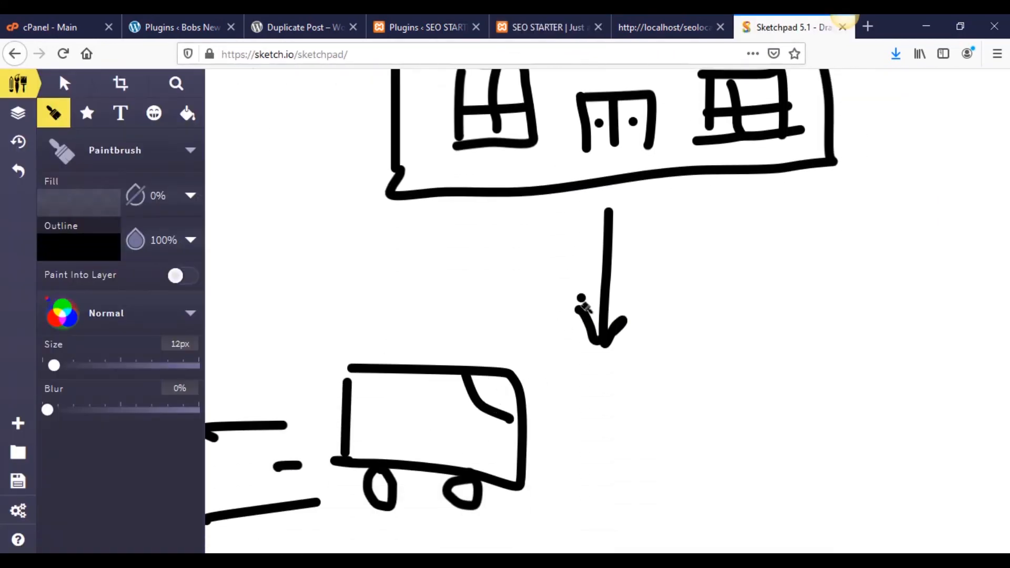
mouse_move(574, 341)
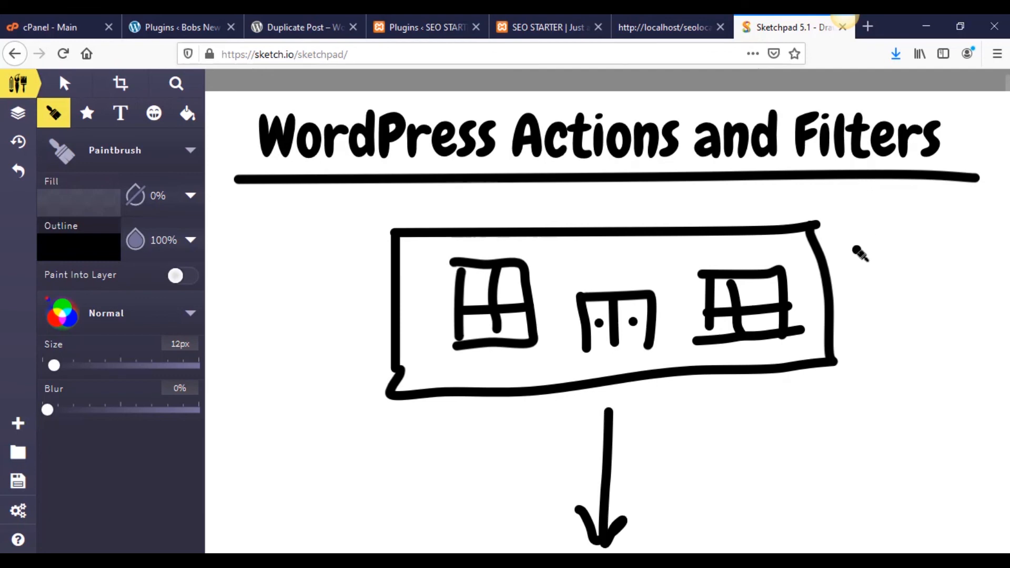
Step: Compare the diagram with the home page, then show the local site's page source
left_click(548, 27)
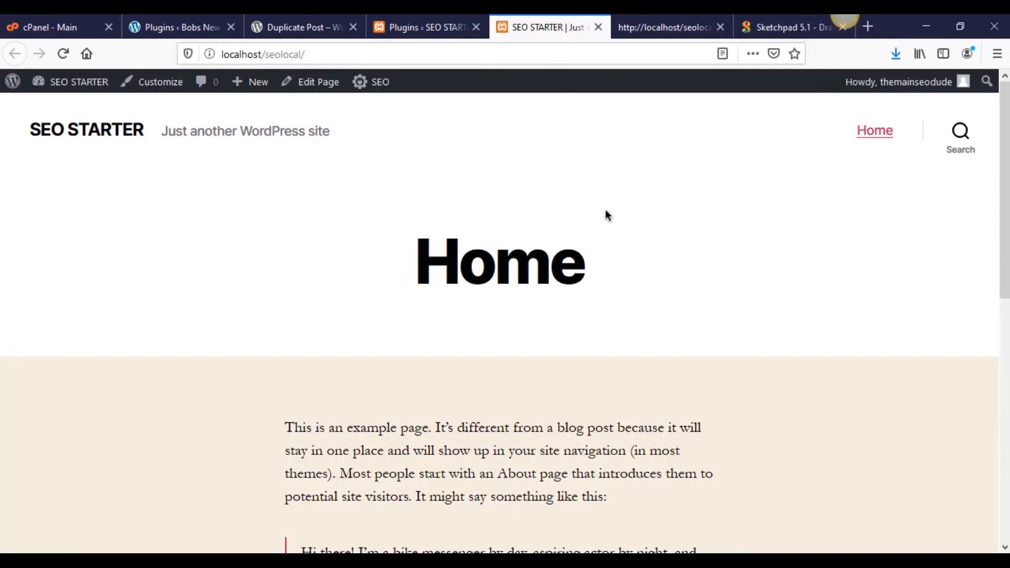
left_click(792, 28)
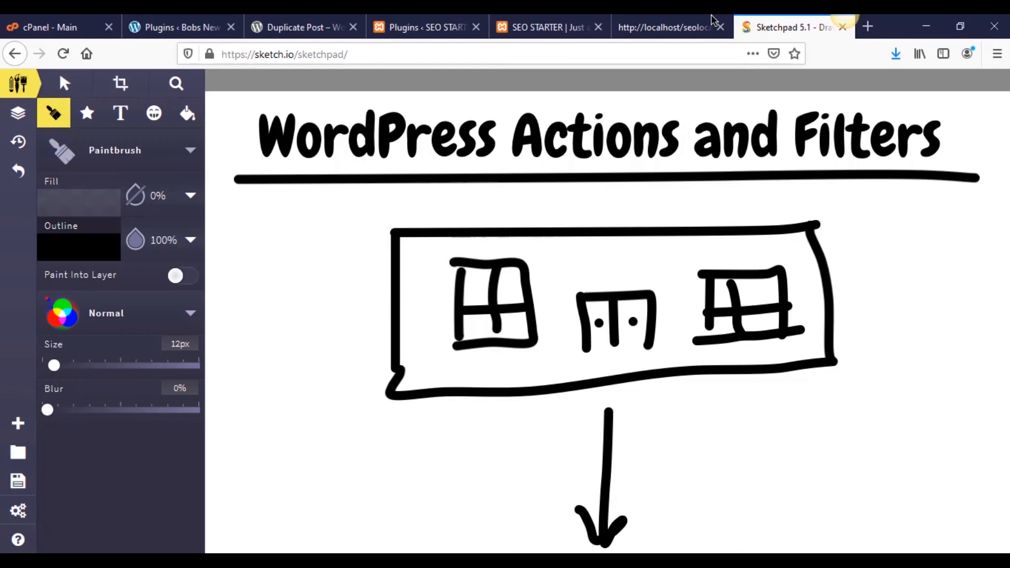
mouse_move(619, 244)
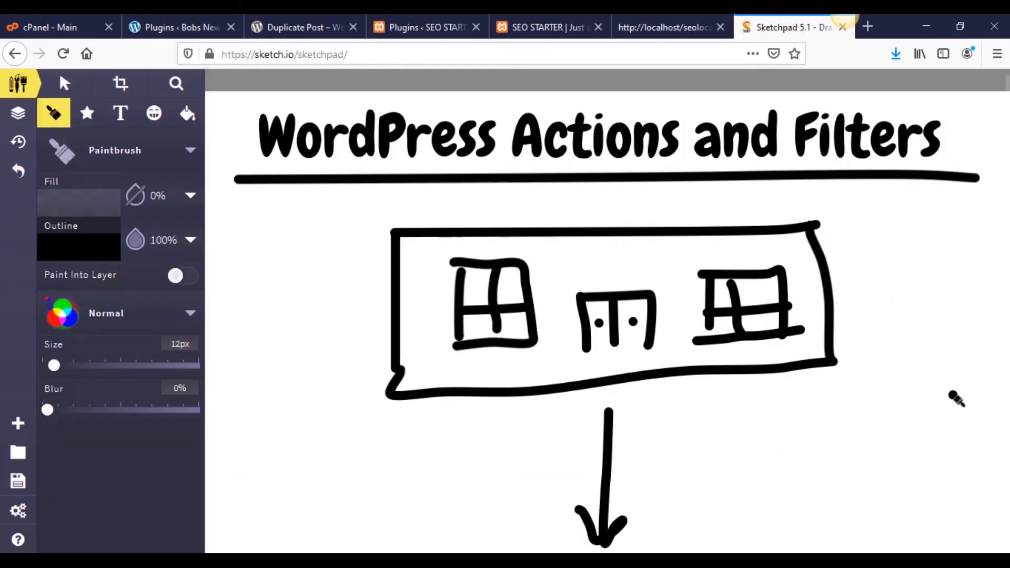
mouse_move(863, 293)
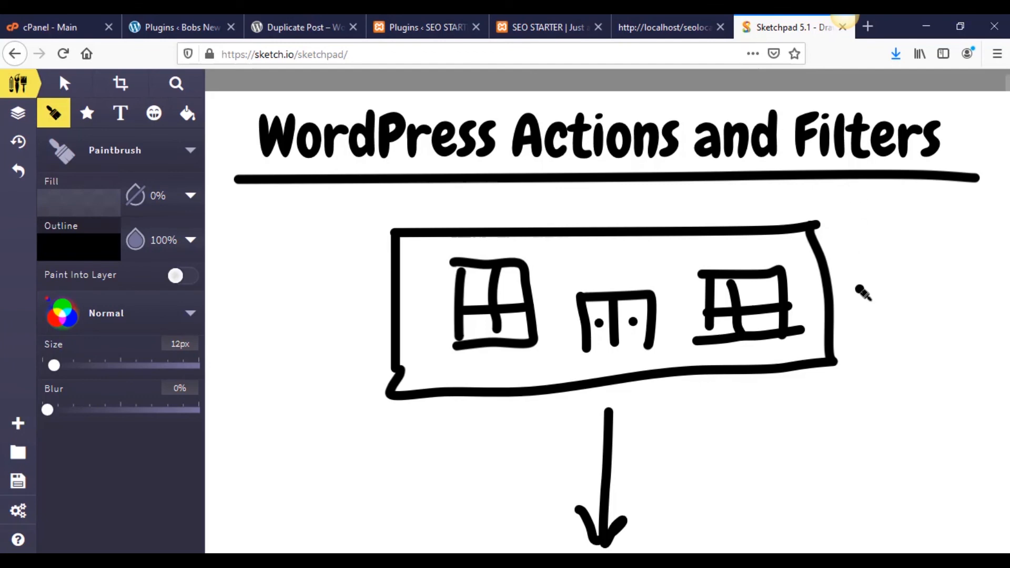
mouse_move(898, 231)
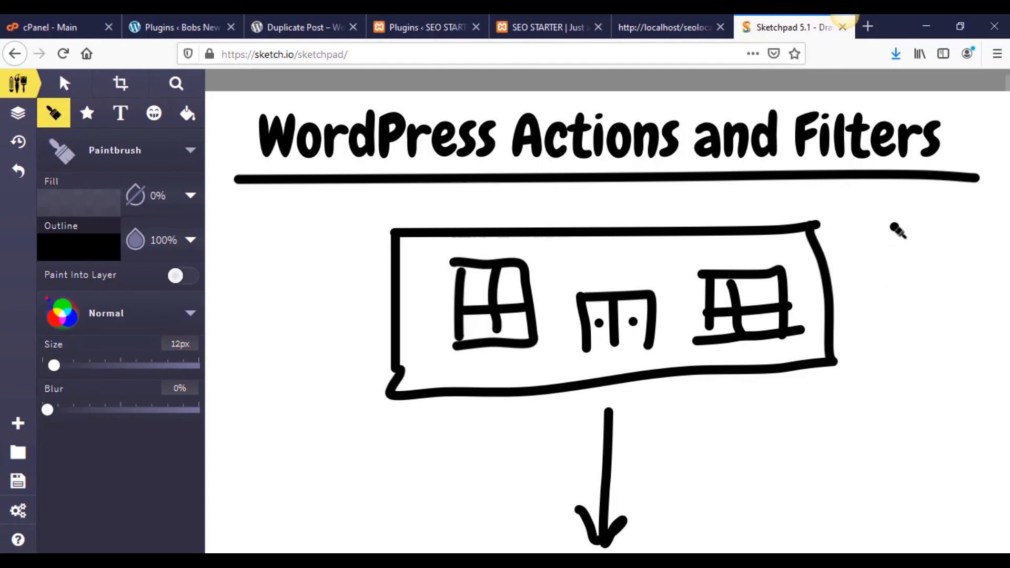
mouse_move(883, 249)
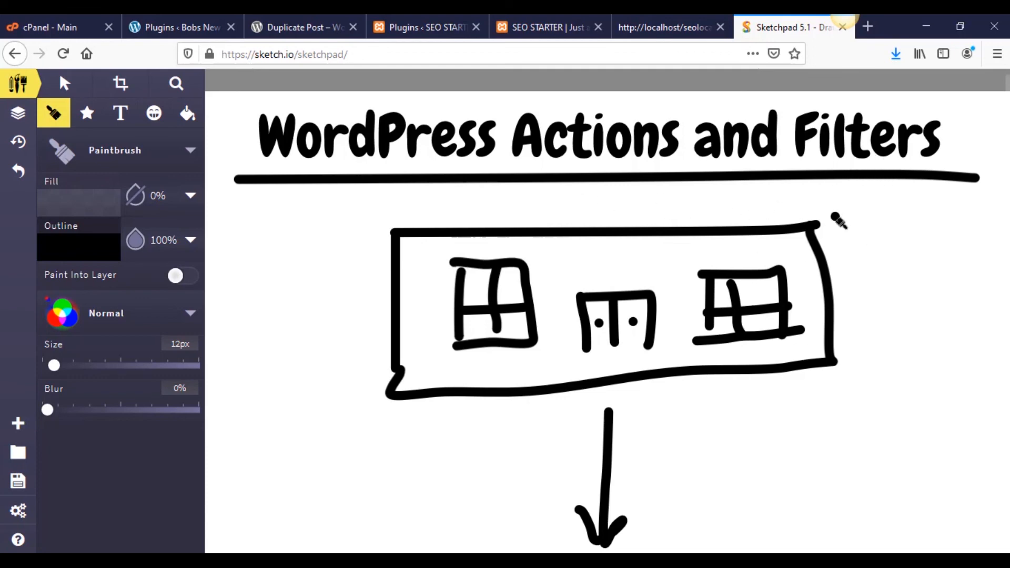
scroll("down", 3)
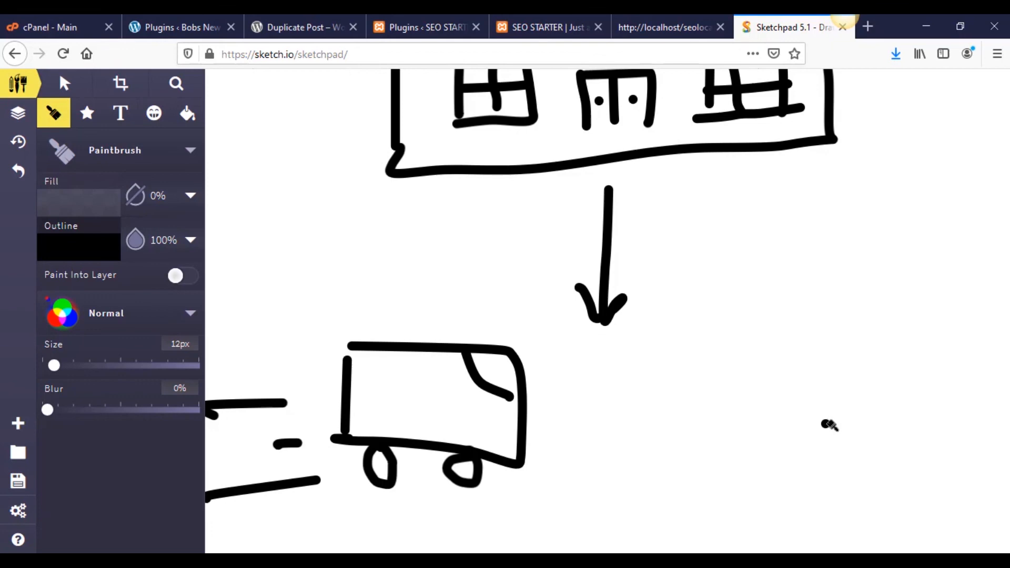
scroll("down", 3)
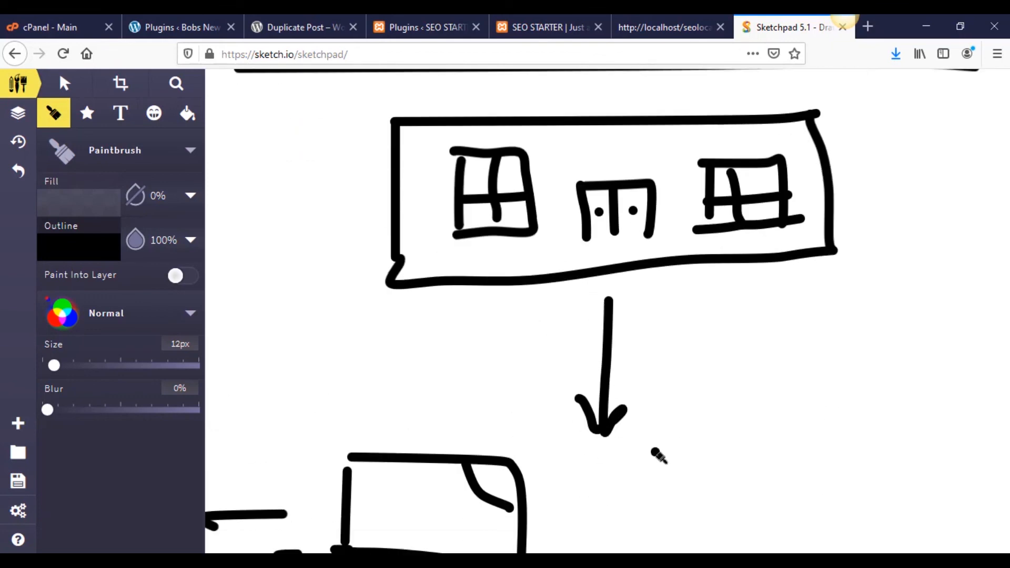
scroll("down", 3)
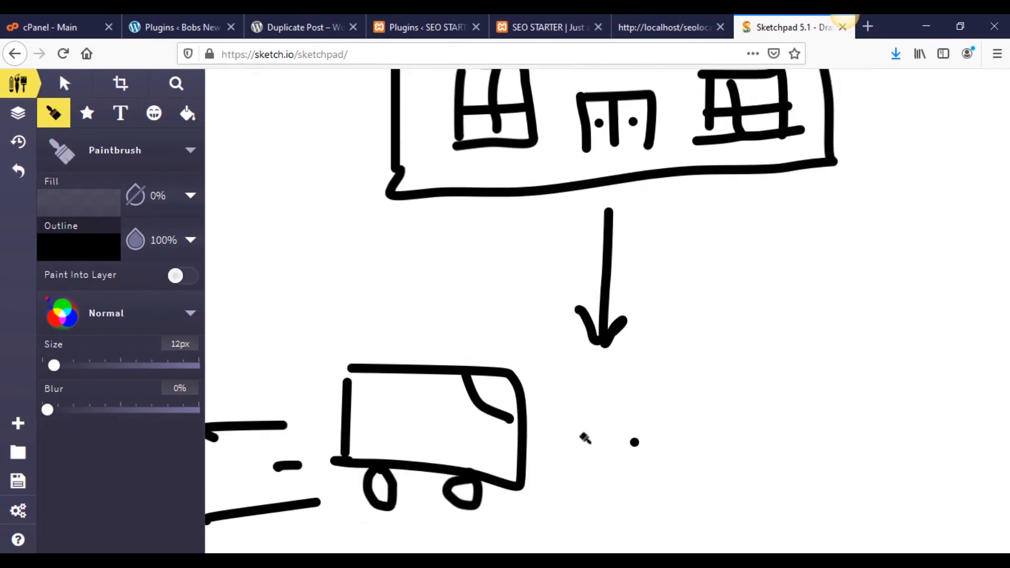
left_click(670, 28)
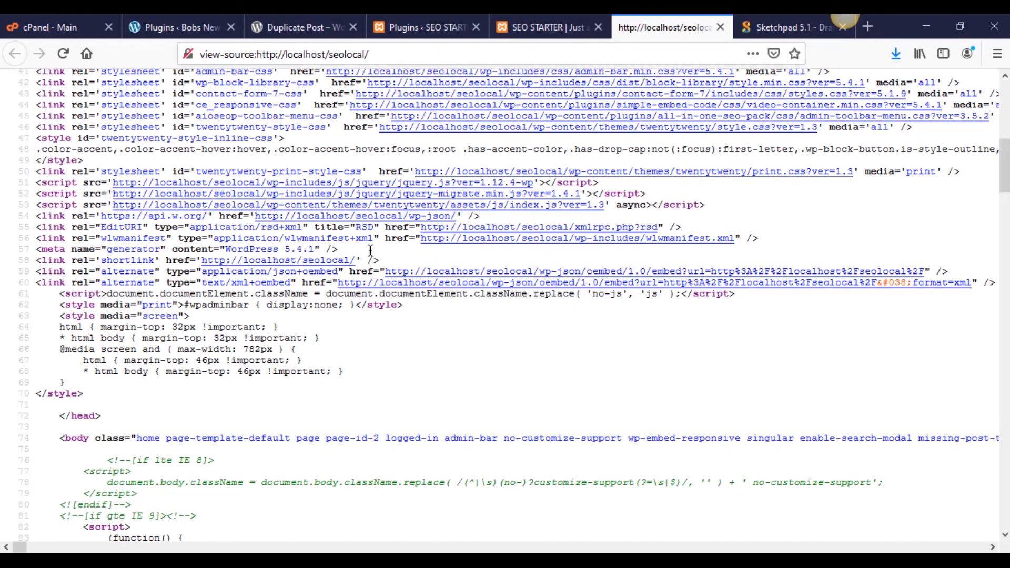
mouse_move(796, 27)
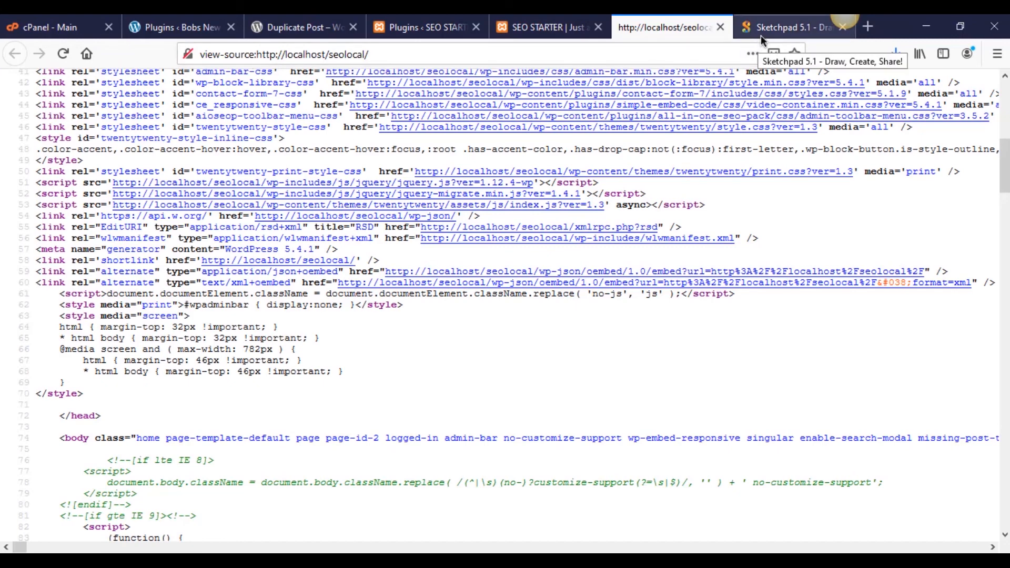
Step: Return to Sketchpad and draw a wavy route line to the right of the bus
left_click(793, 27)
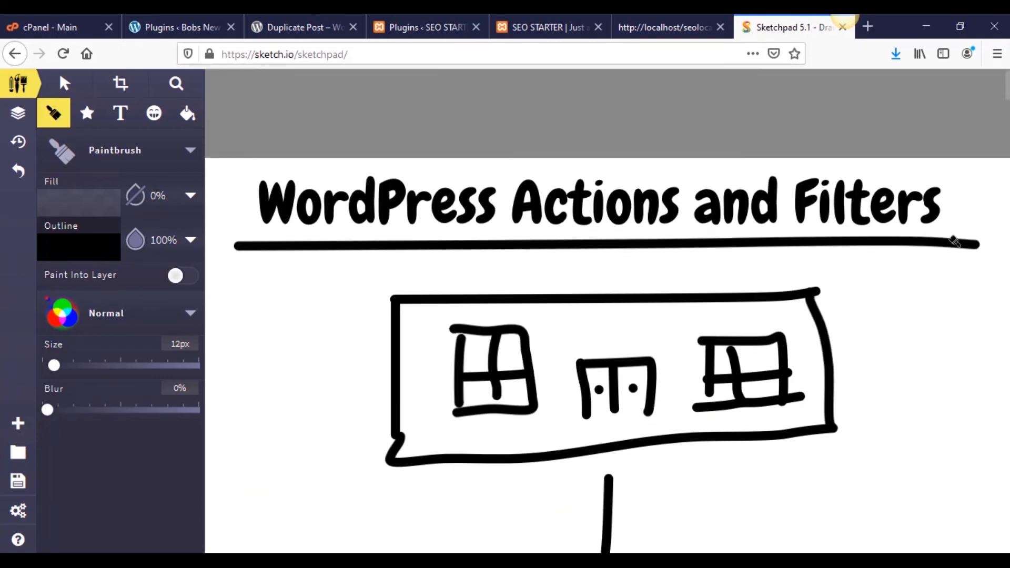
left_click(594, 269)
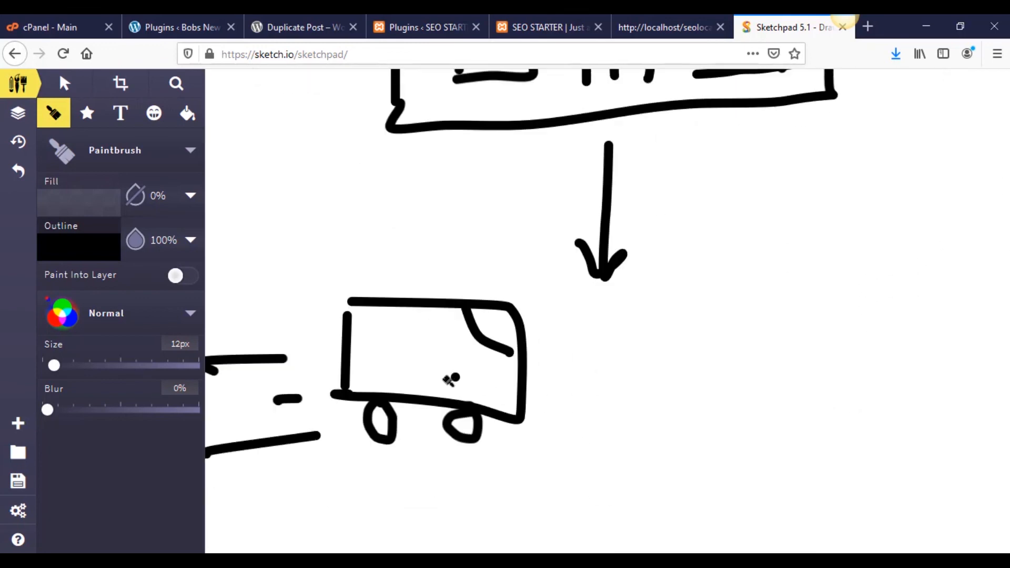
mouse_move(602, 449)
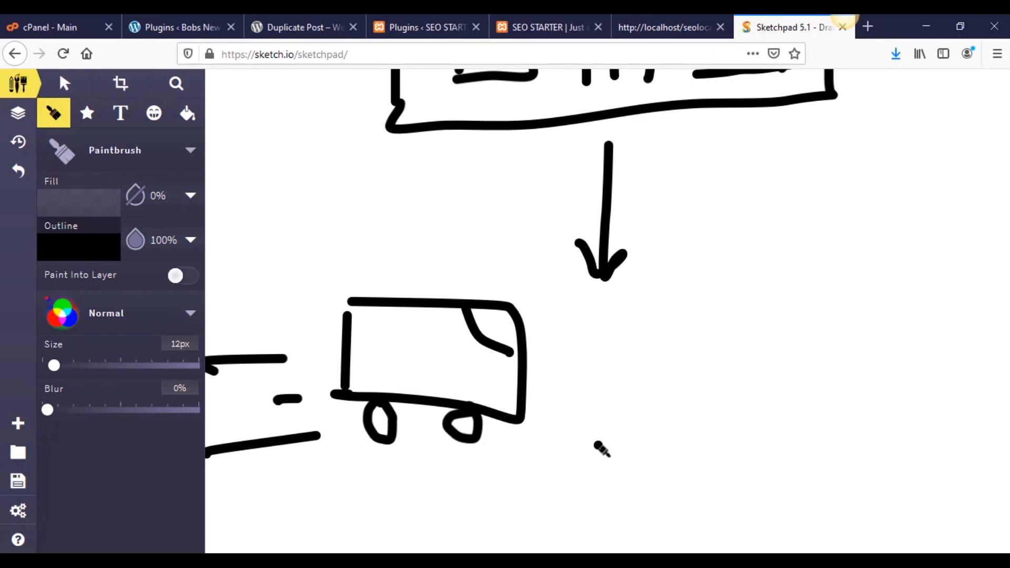
left_click_drag(583, 335, 741, 297)
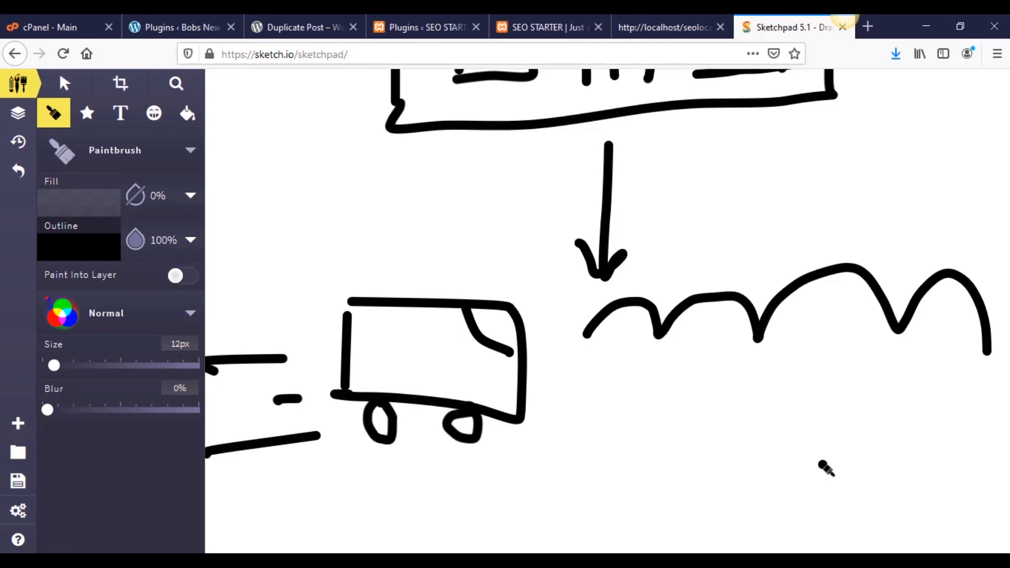
left_click(595, 364)
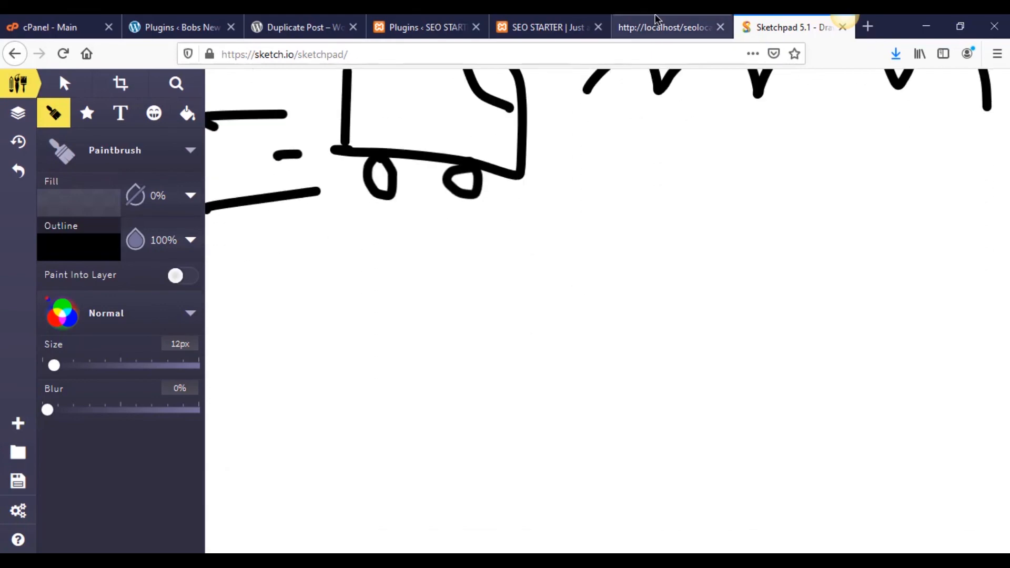
left_click(664, 28)
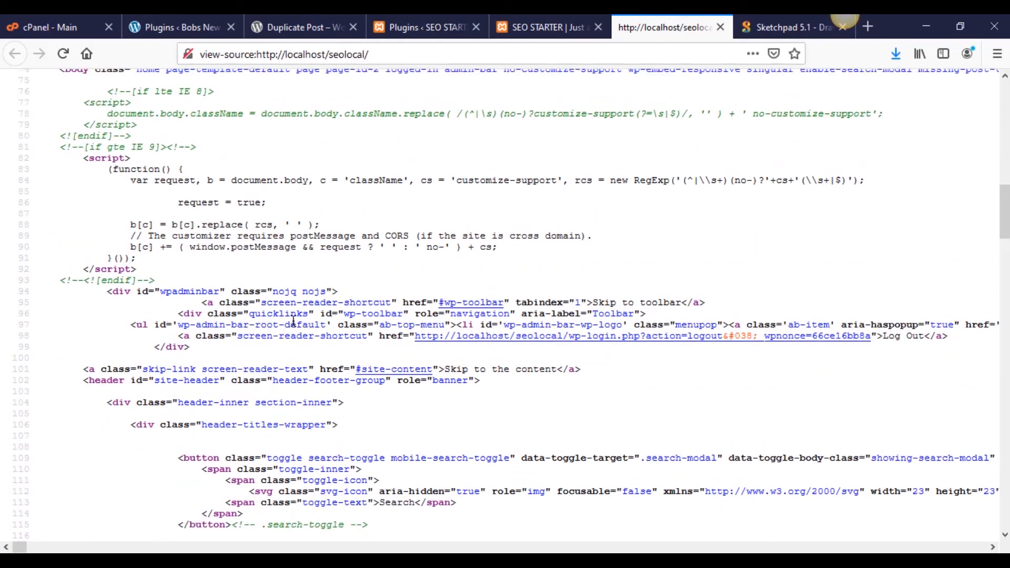
scroll("up", 3)
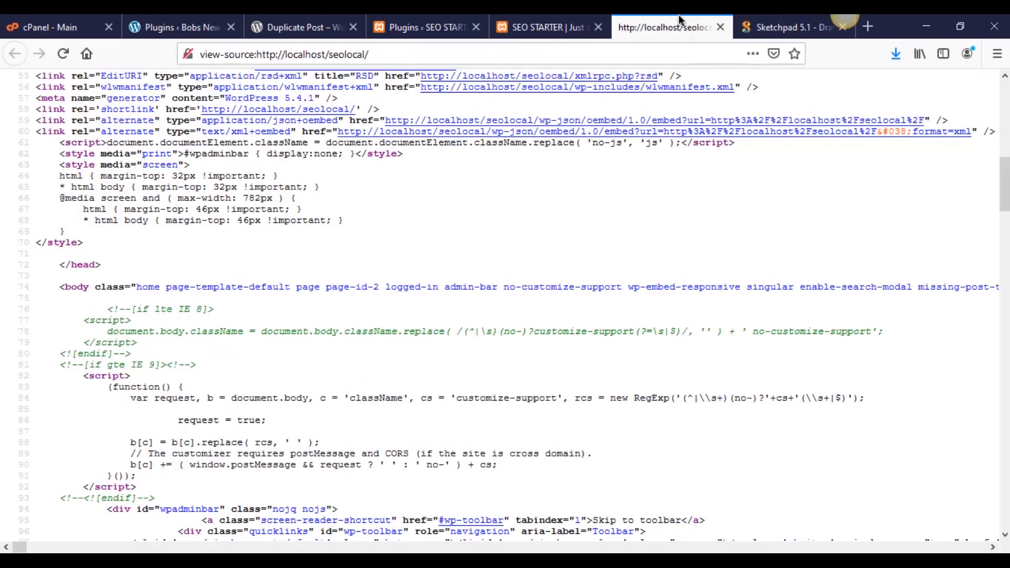
mouse_move(405, 380)
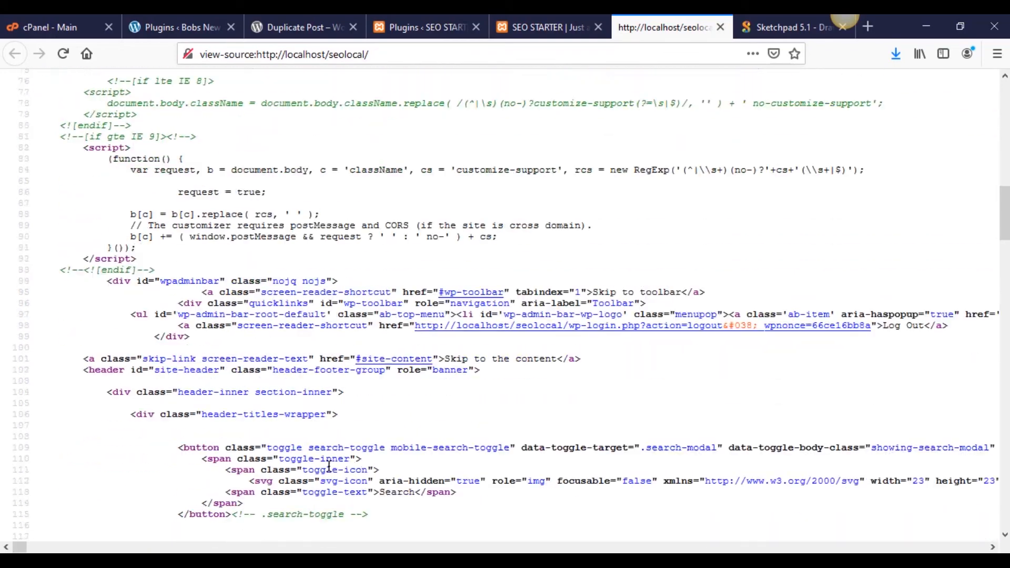
scroll("up", 3)
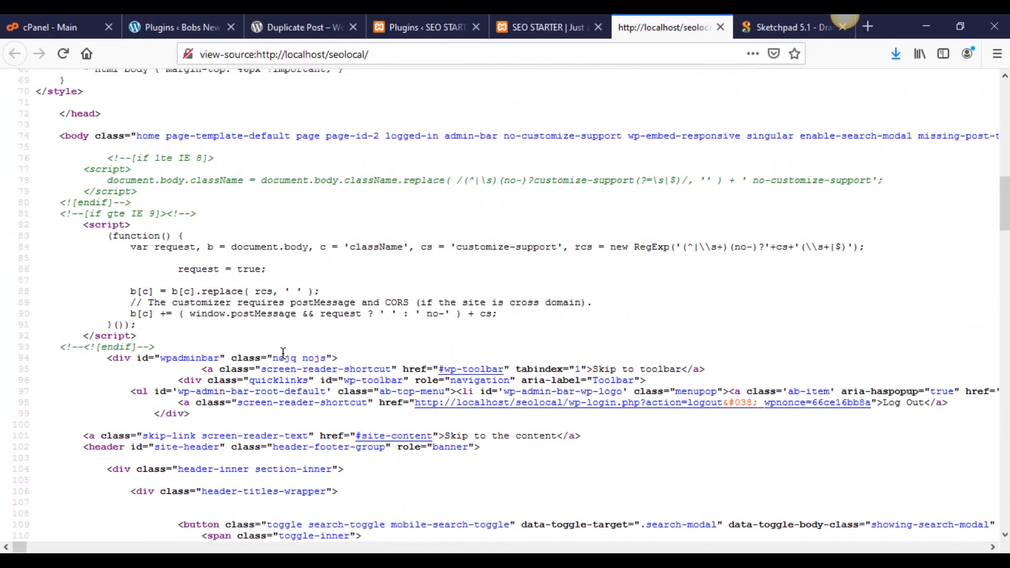
scroll("down", 3)
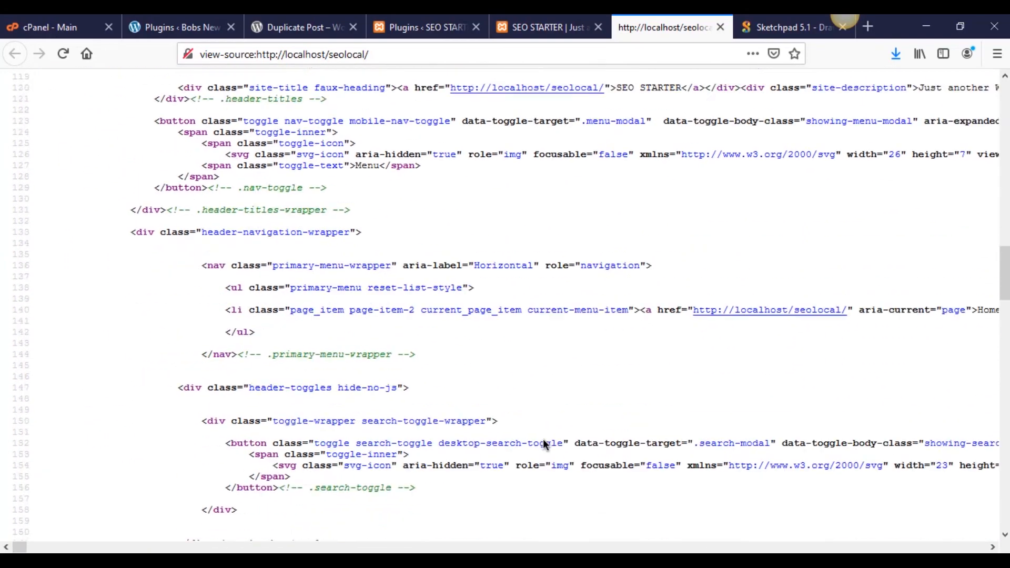
scroll("down", 3)
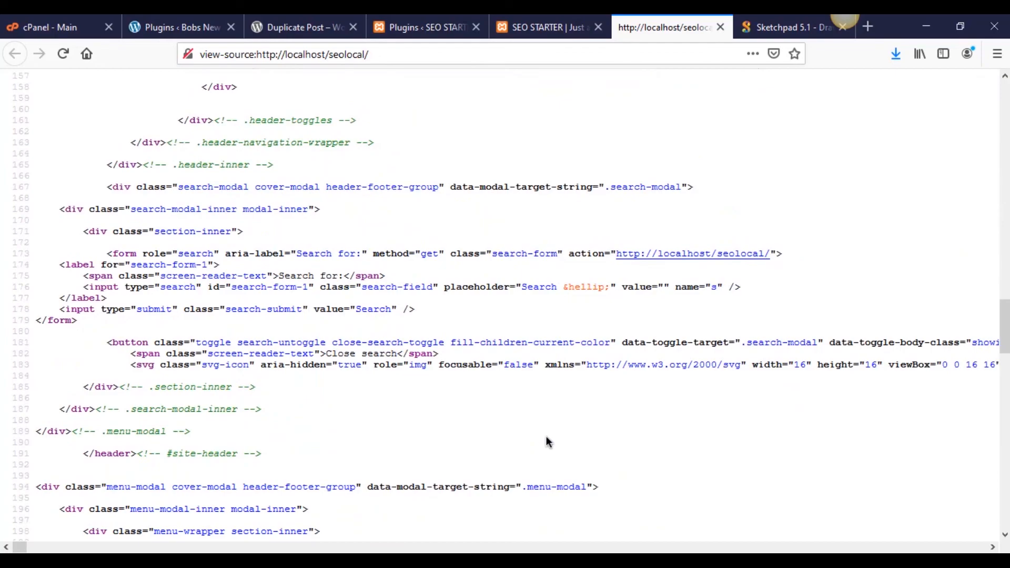
scroll("down", 3)
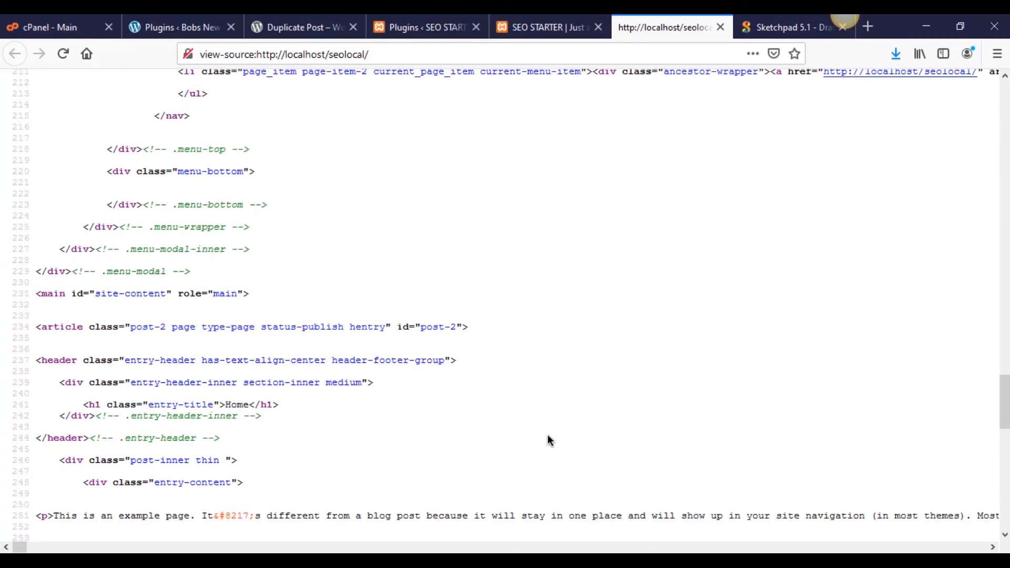
scroll("down", 3)
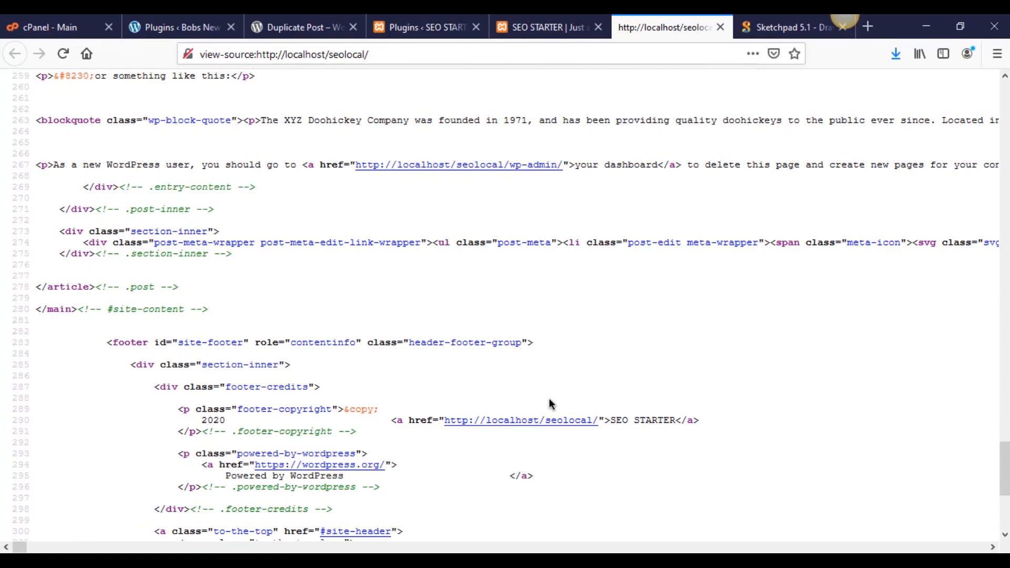
scroll("down", 3)
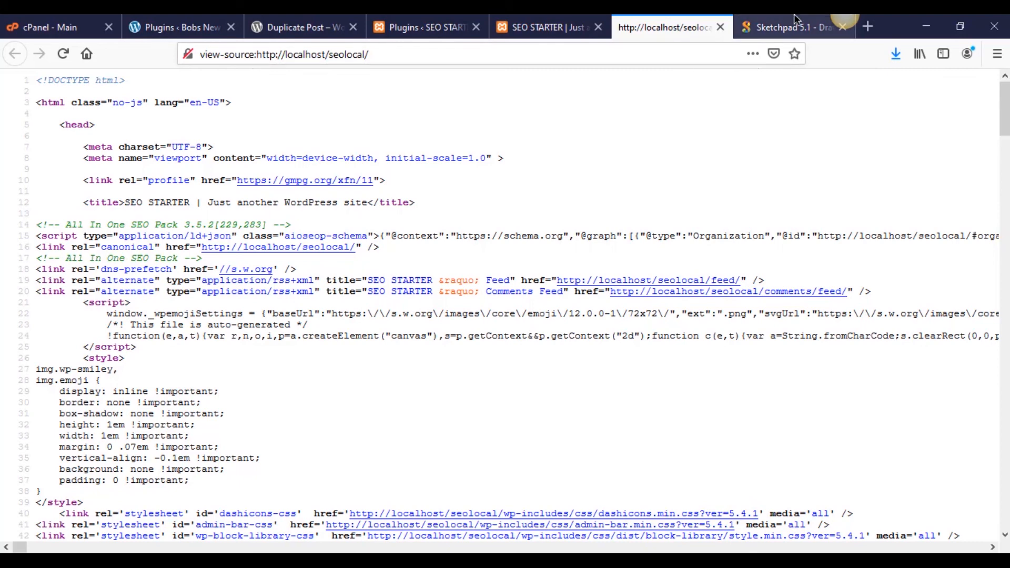
left_click(793, 27)
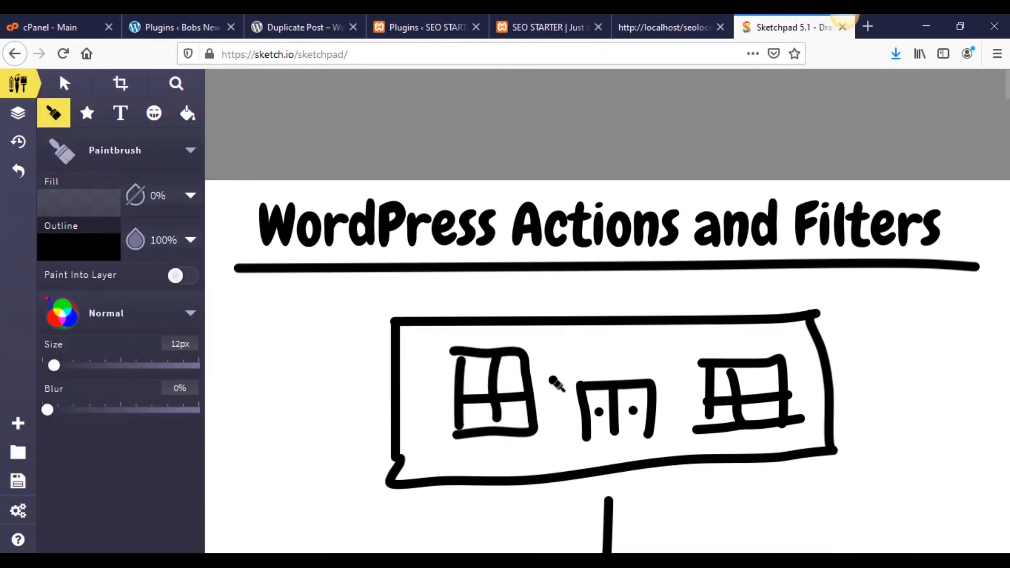
Step: Scroll down the canvas to start a new label below the bus
scroll("down", 3)
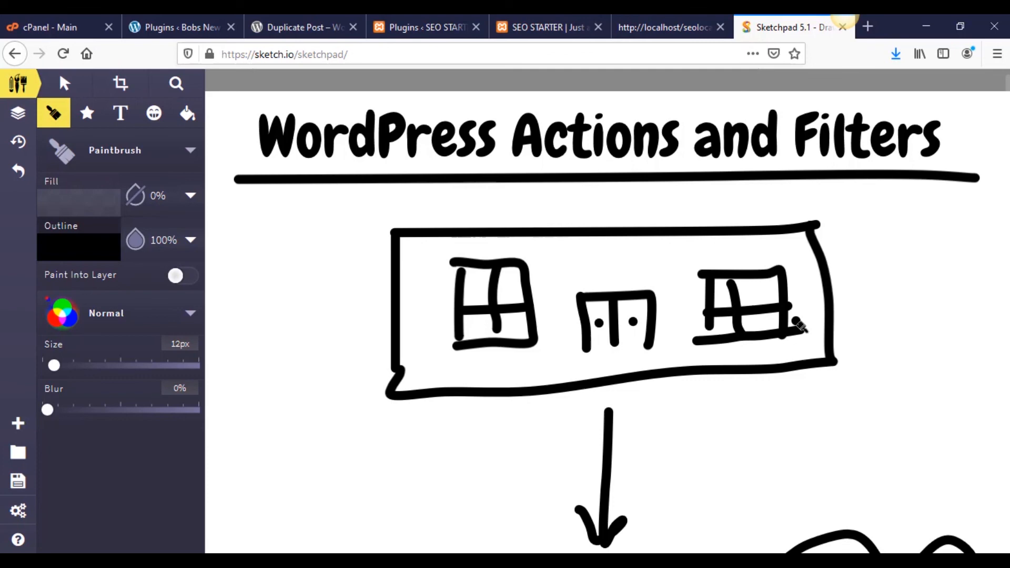
mouse_move(656, 216)
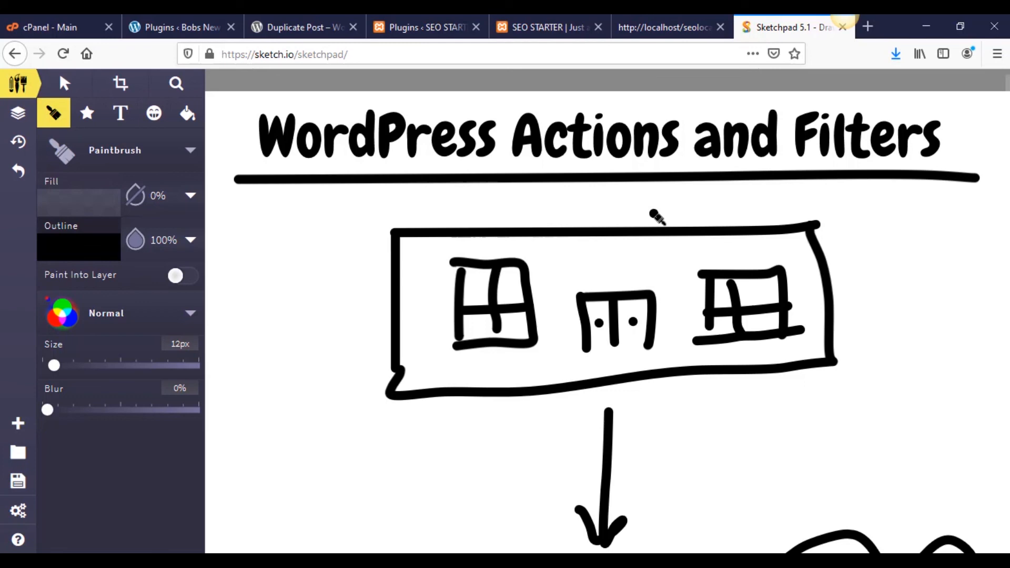
mouse_move(658, 218)
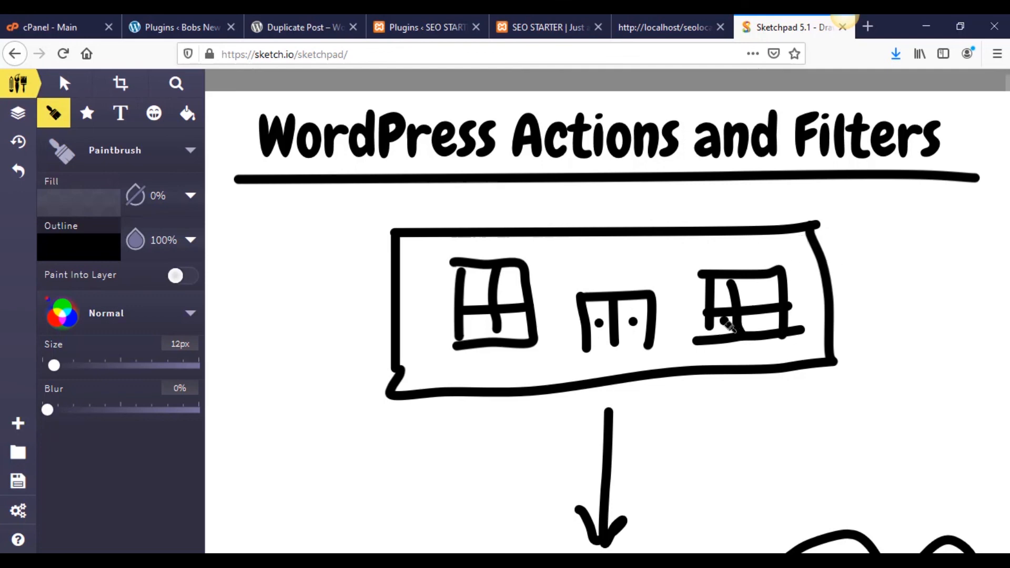
scroll("down", 3)
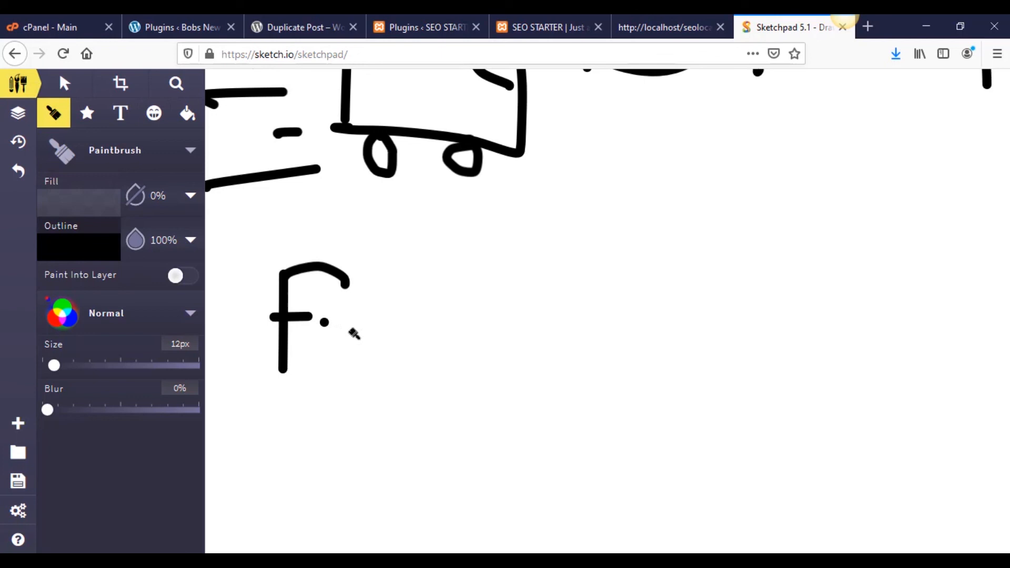
Step: Write the functions.php label below the bus and finish the bus's bottom outline
left_click_drag(341, 328, 464, 361)
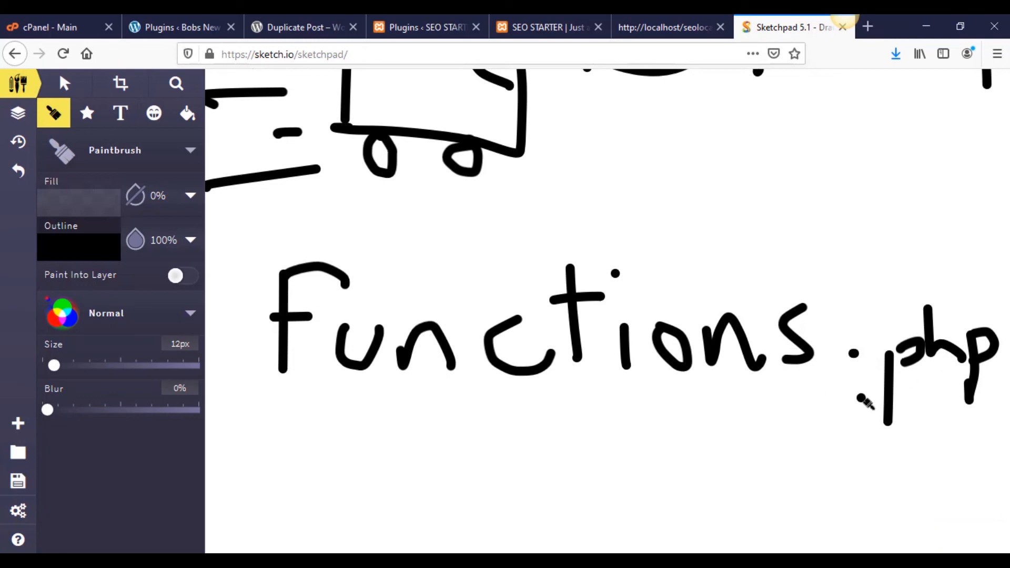
mouse_move(759, 397)
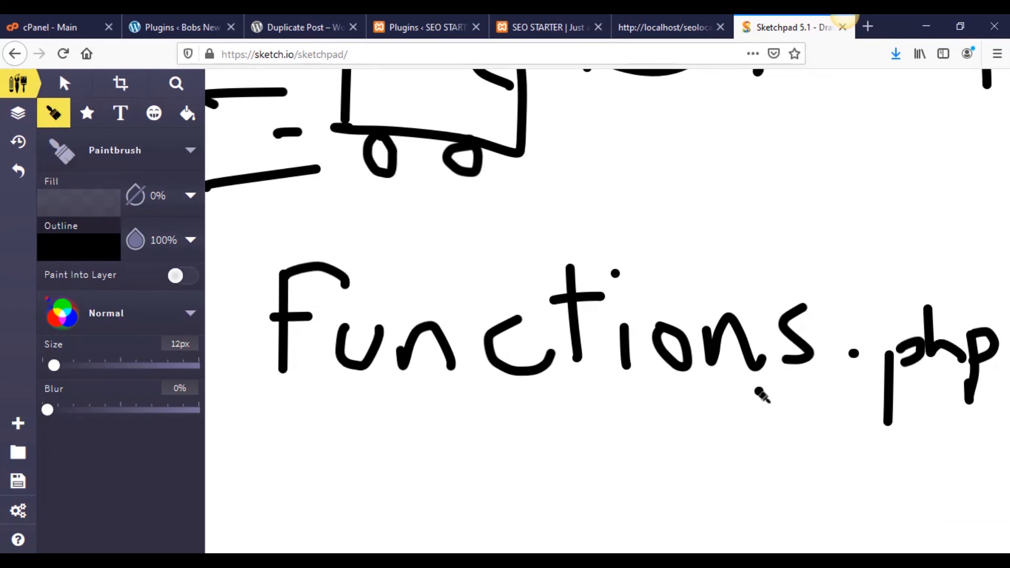
mouse_move(656, 395)
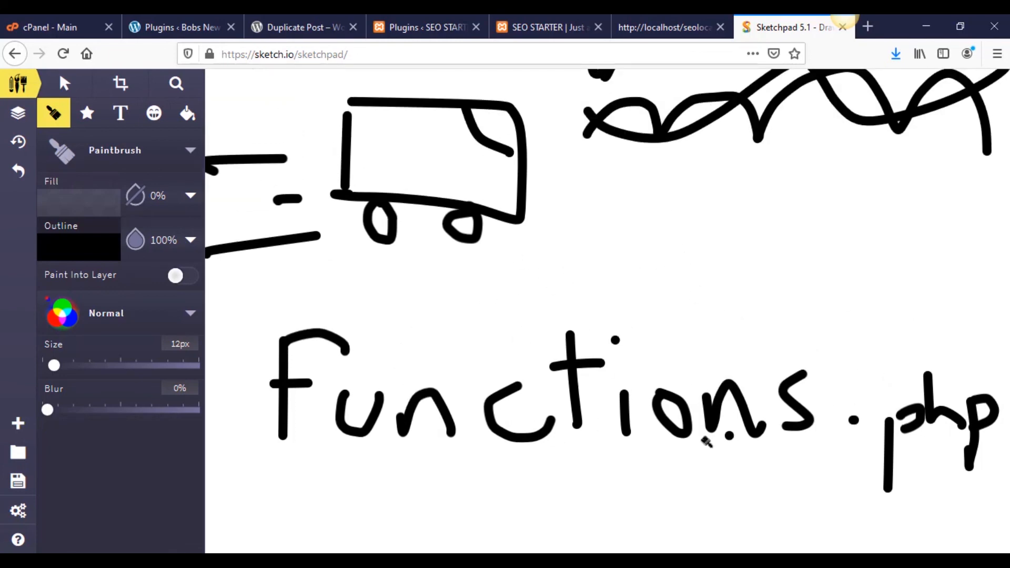
left_click(853, 386)
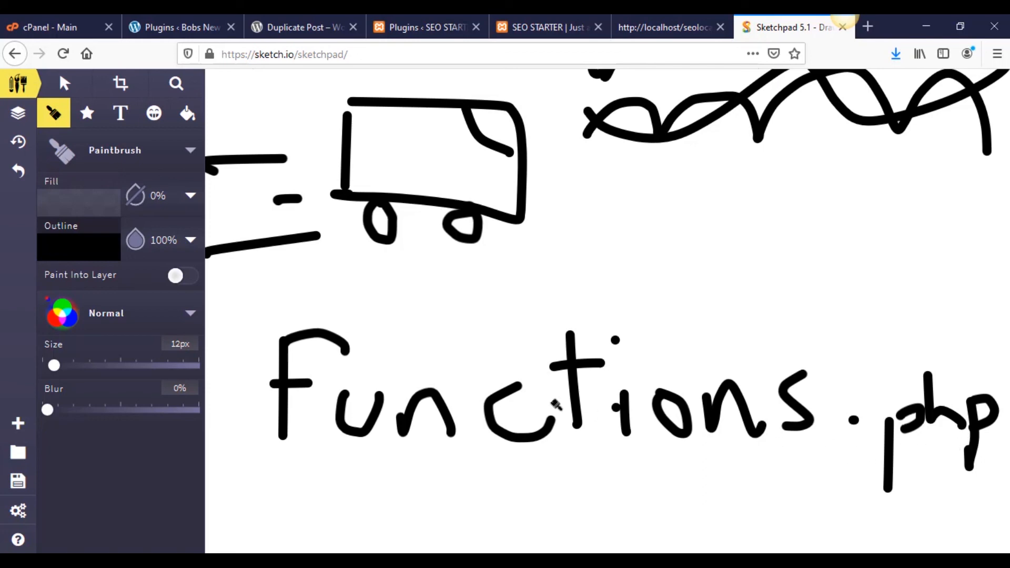
mouse_move(503, 222)
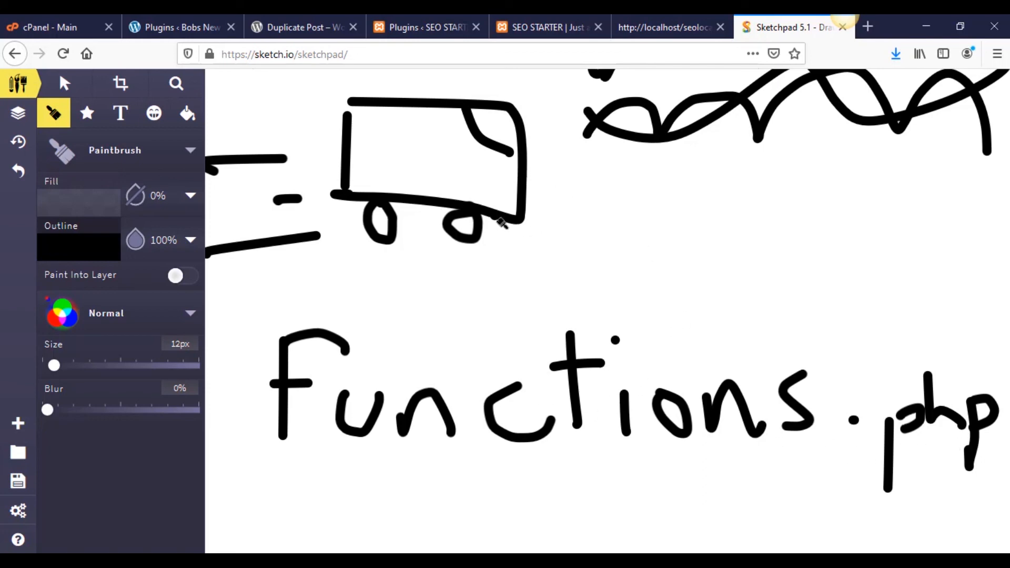
left_click(593, 232)
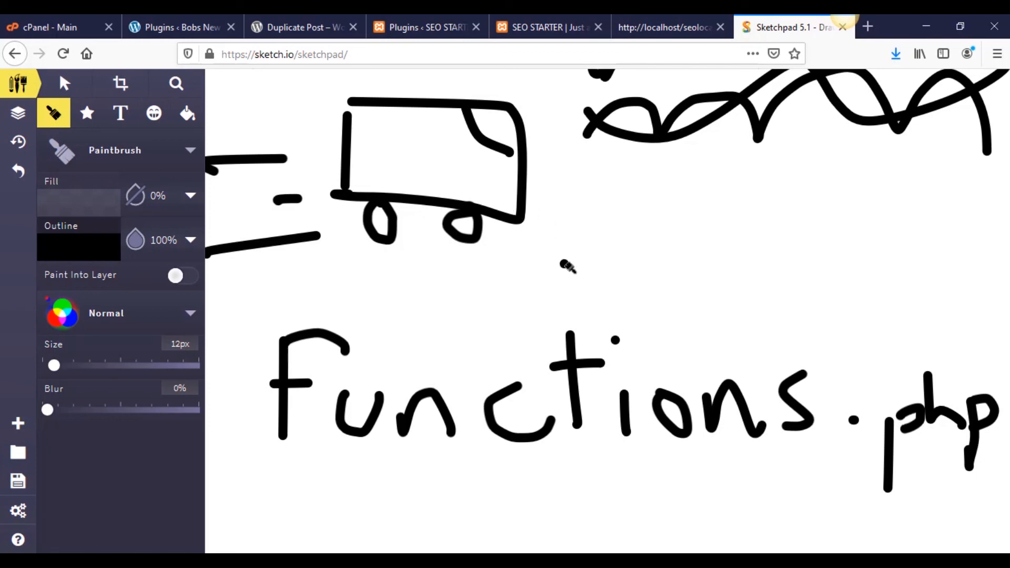
mouse_move(564, 266)
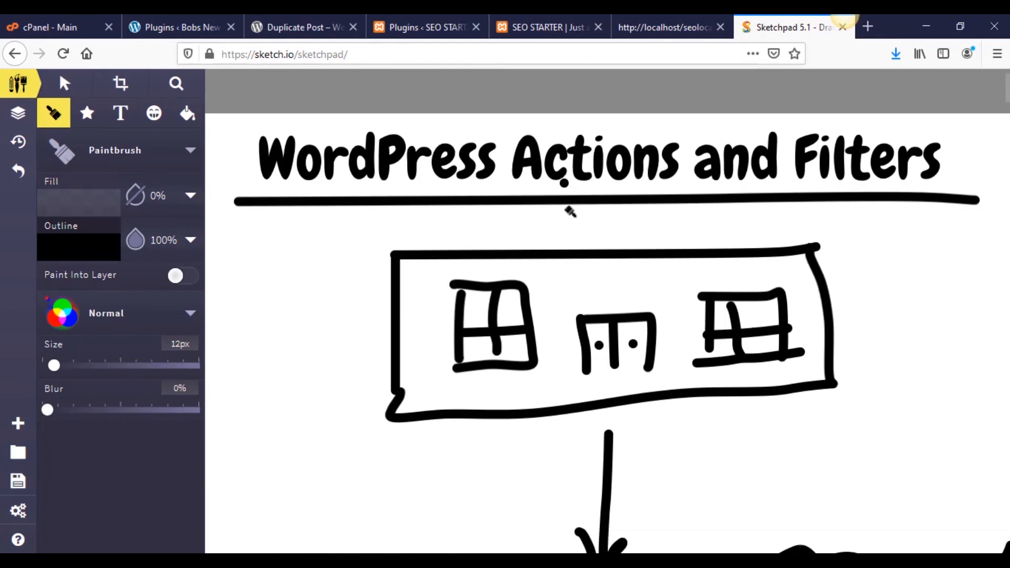
Step: Handwrite the Plugins label below the wavy route
scroll("down", 3)
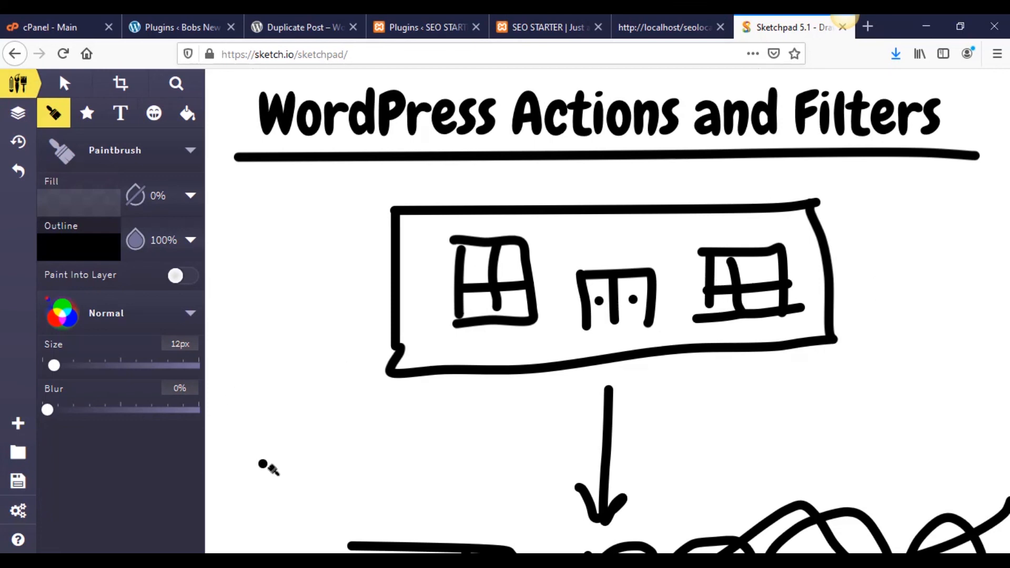
scroll("down", 3)
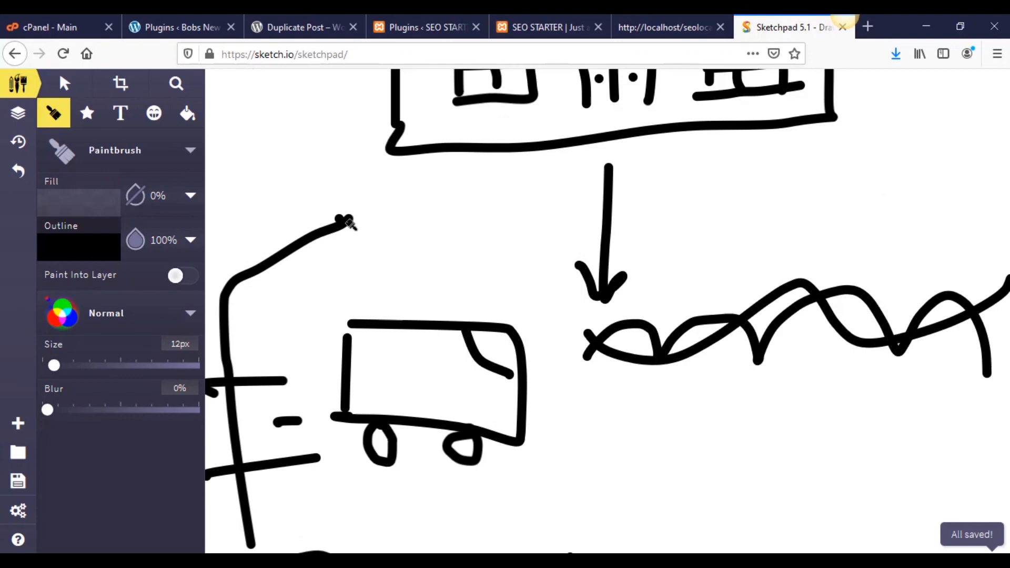
scroll("down", 3)
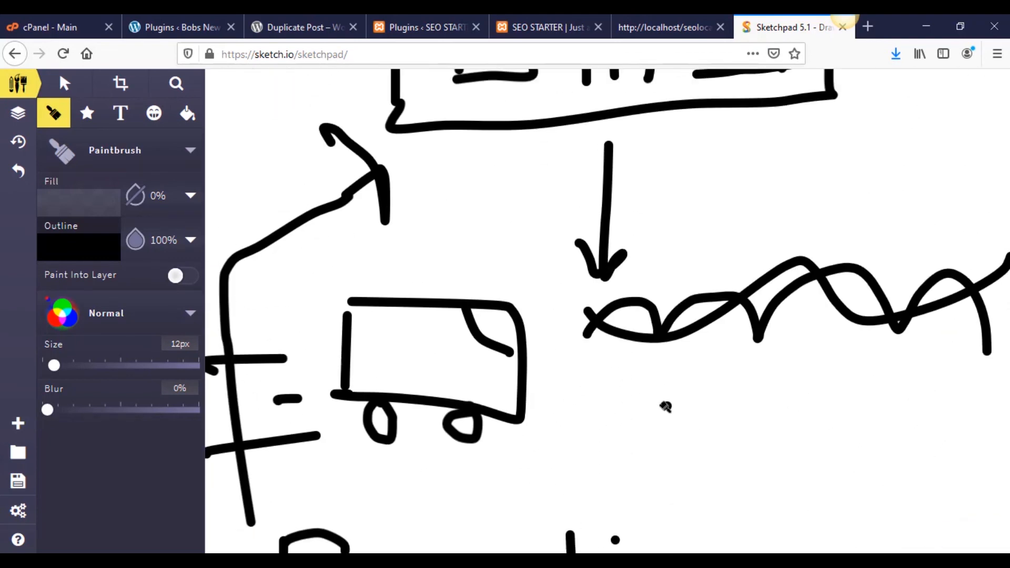
left_click_drag(638, 387, 741, 464)
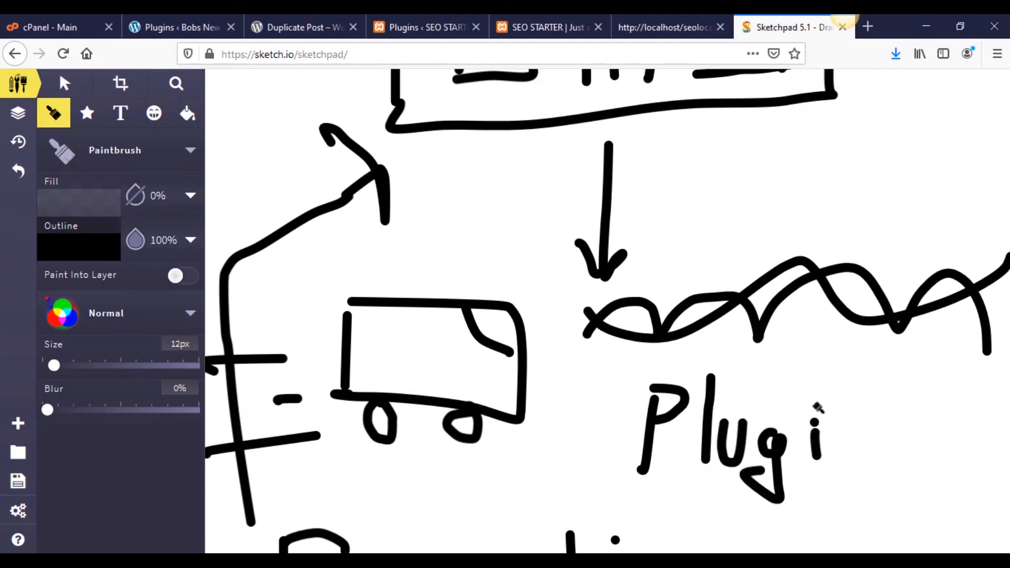
left_click_drag(812, 438, 922, 464)
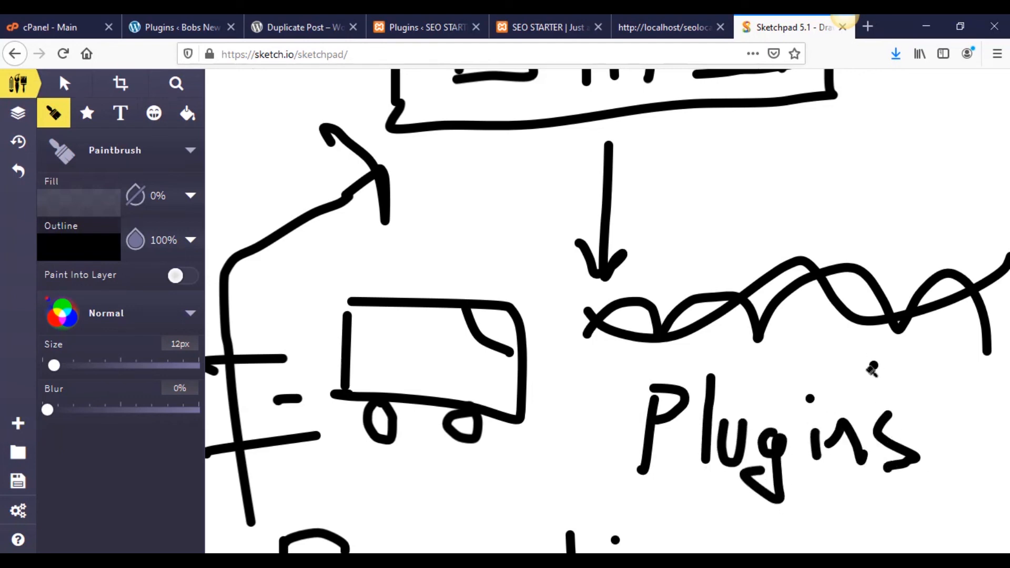
Step: Draw a curved arrow from the route up to the building, then show the page source
left_click_drag(877, 367, 850, 128)
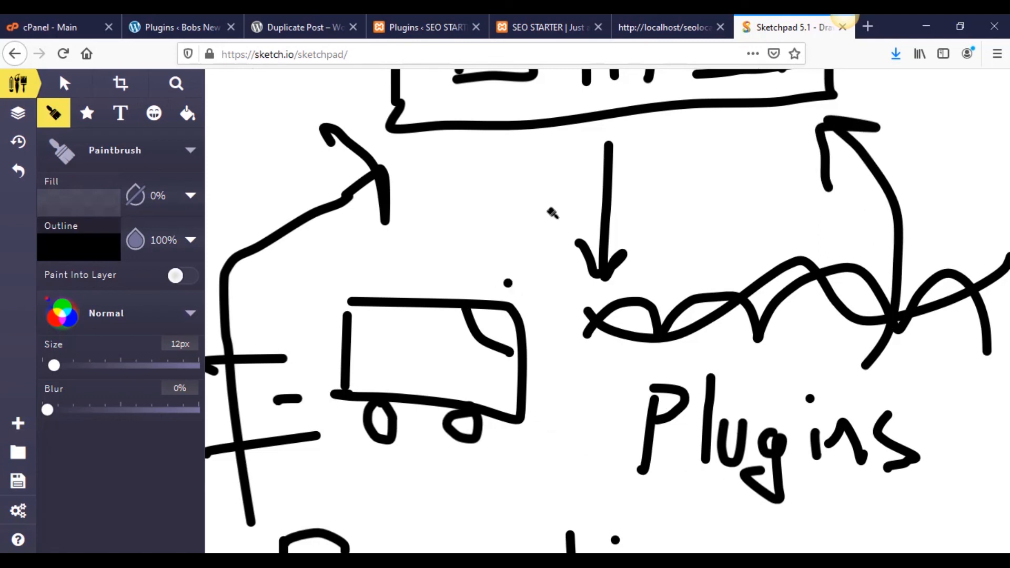
left_click(671, 28)
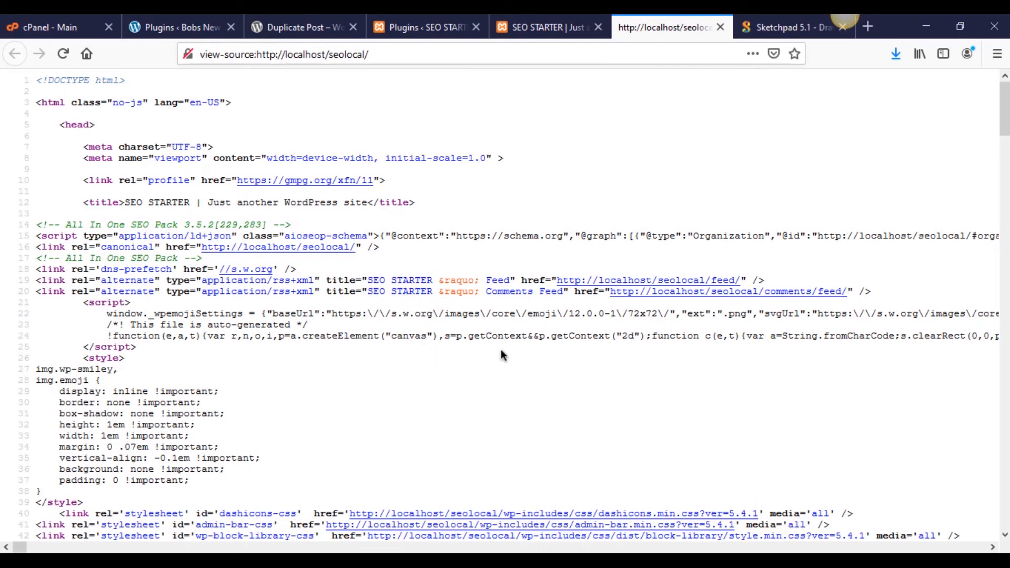
mouse_move(513, 355)
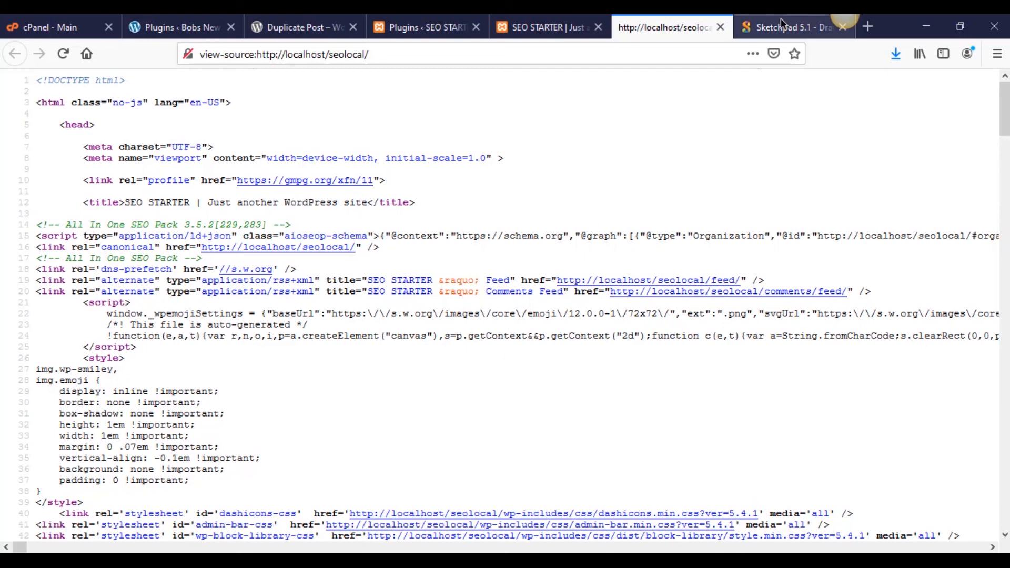
Step: Return from the page source to the Sketchpad diagram
left_click(794, 27)
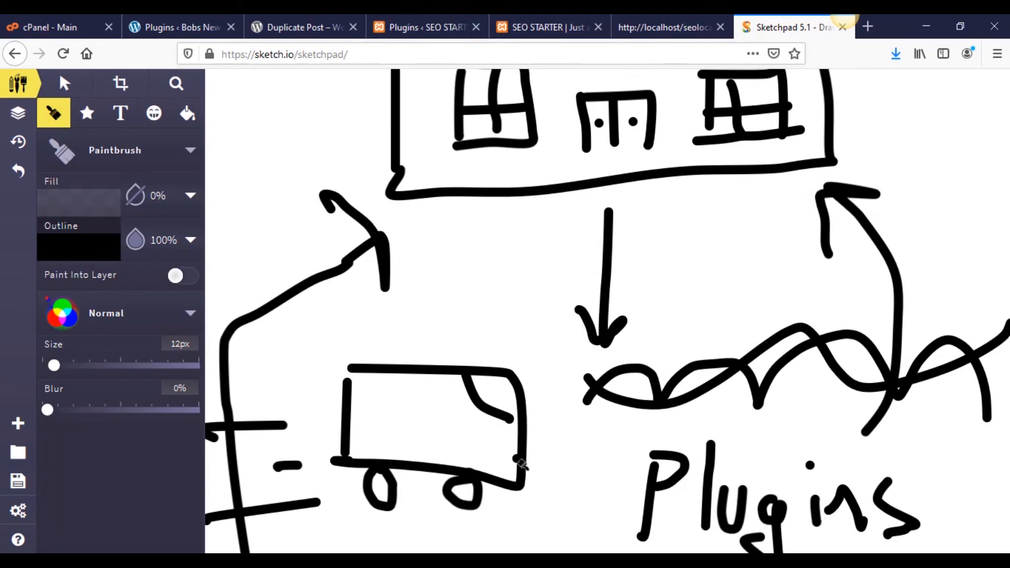
mouse_move(741, 474)
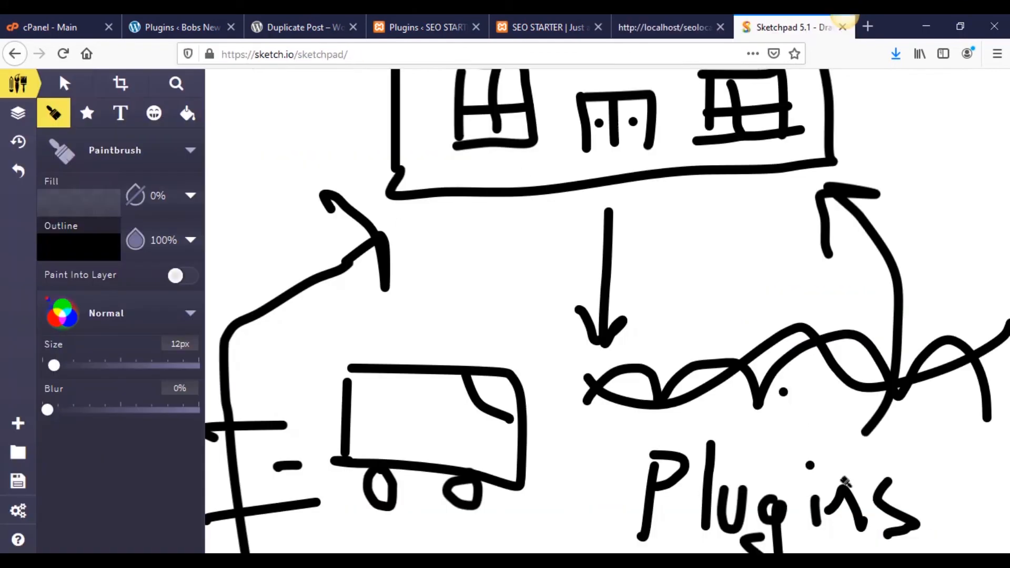
Step: Switch from the Sketchpad diagram to the local site's page-source tab
scroll("down", 3)
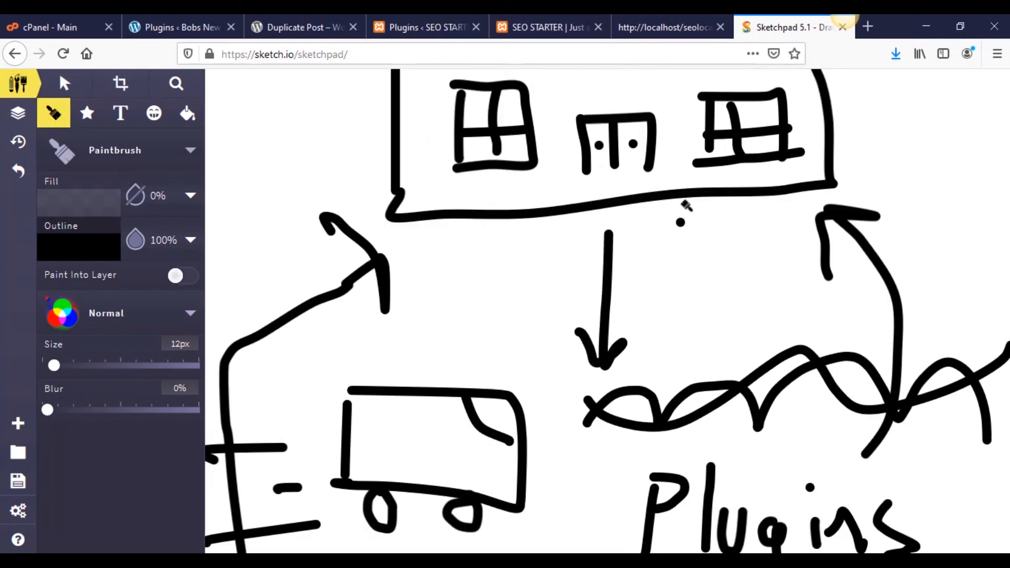
left_click(671, 28)
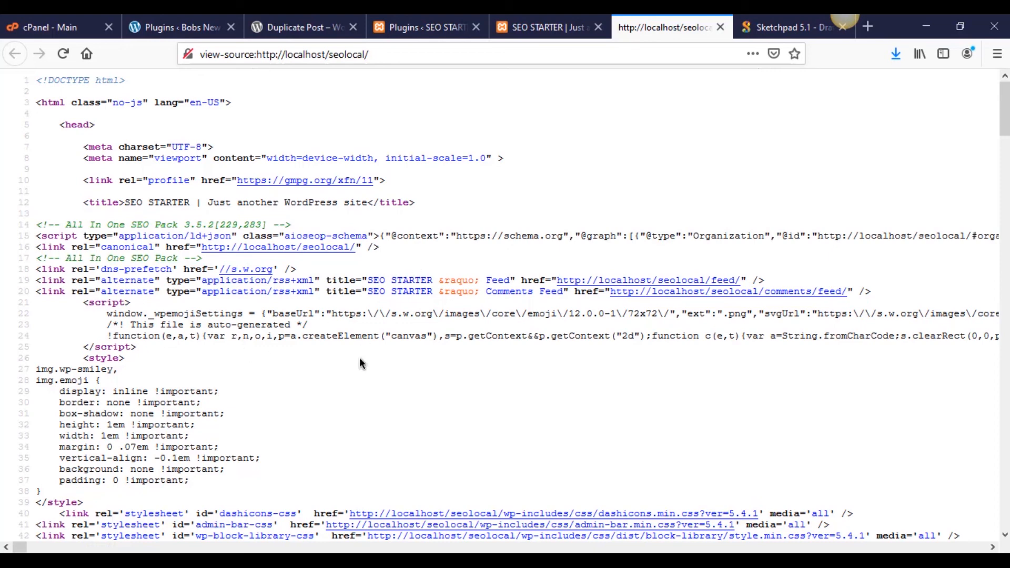
mouse_move(412, 390)
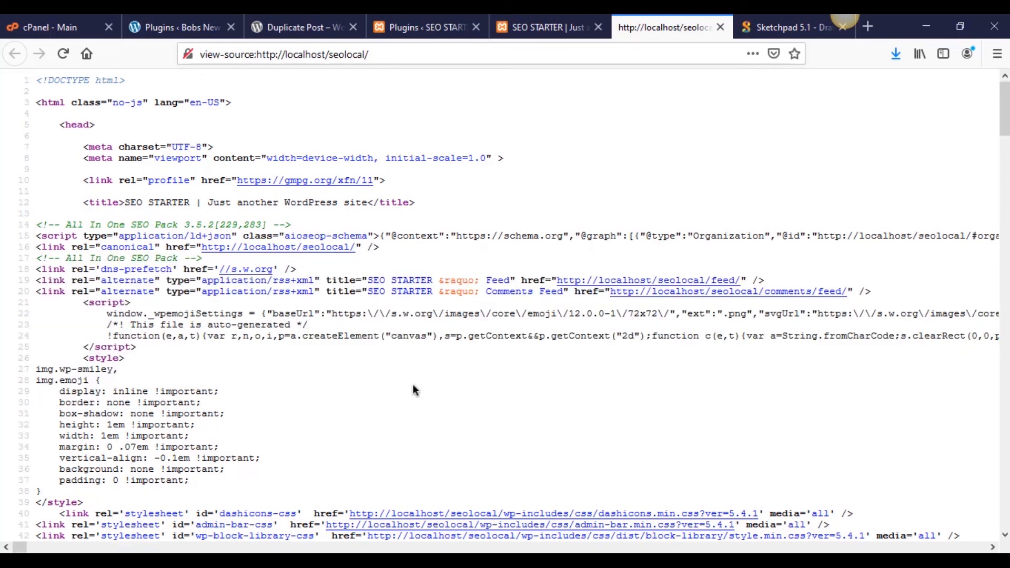
mouse_move(441, 340)
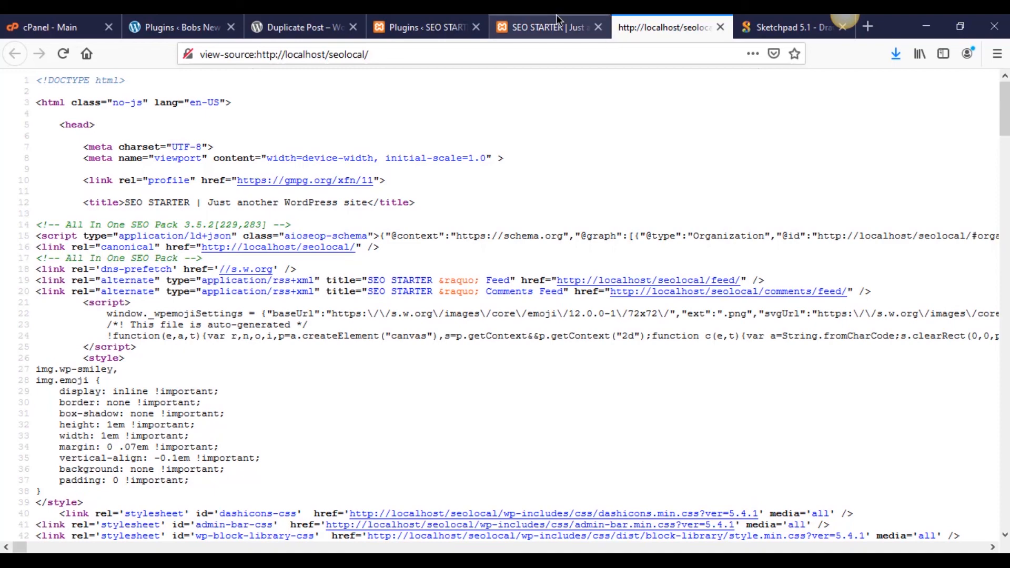
Step: Switch back to the Sketchpad 5.1 tab showing the diagram
left_click(792, 27)
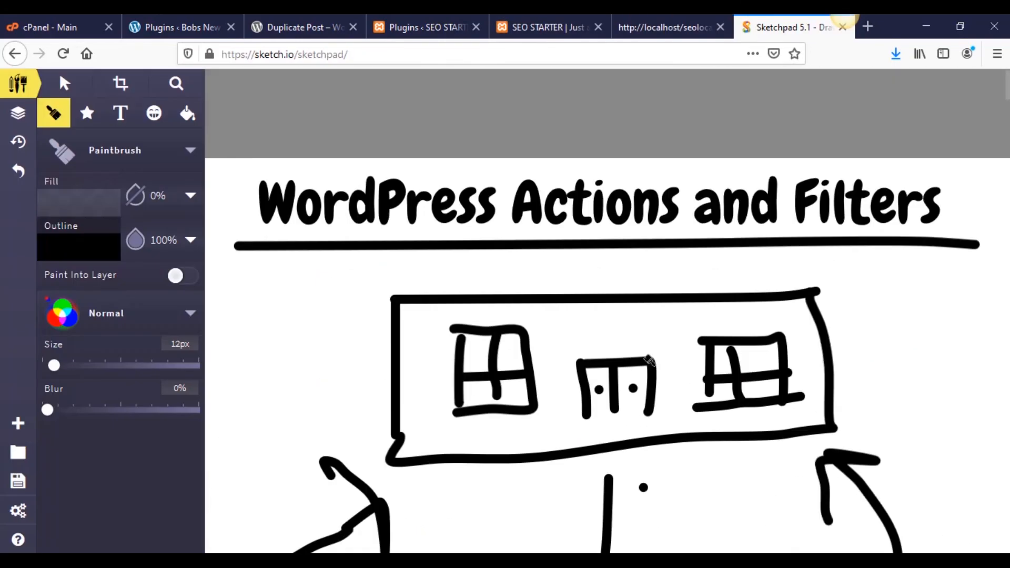
scroll("down", 3)
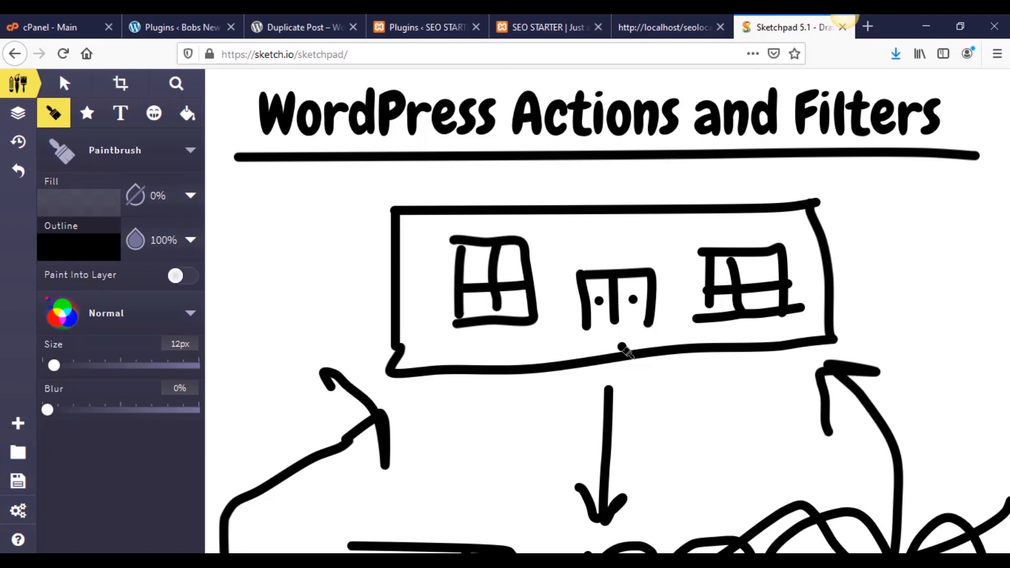
scroll("down", 3)
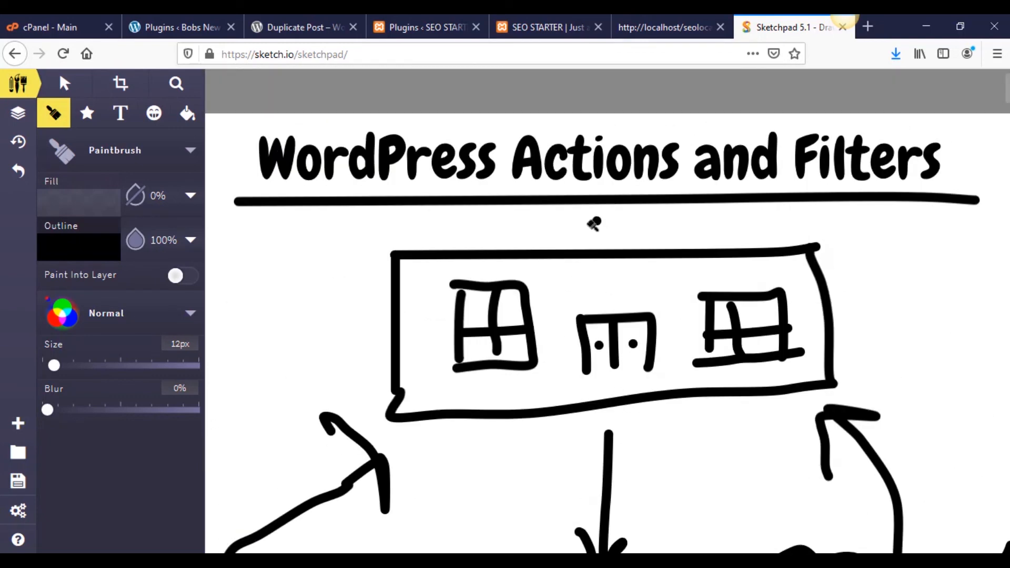
mouse_move(628, 235)
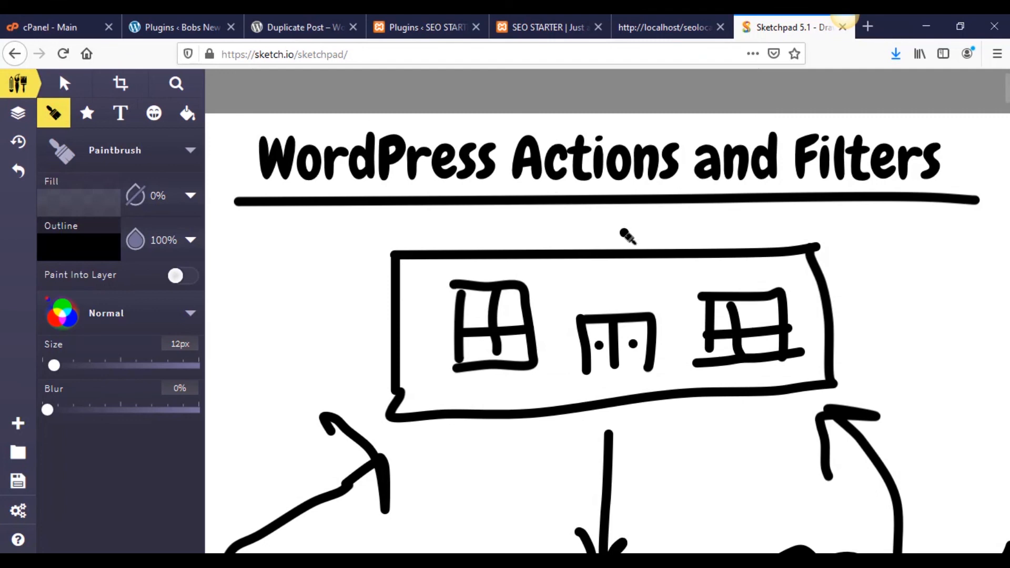
mouse_move(619, 206)
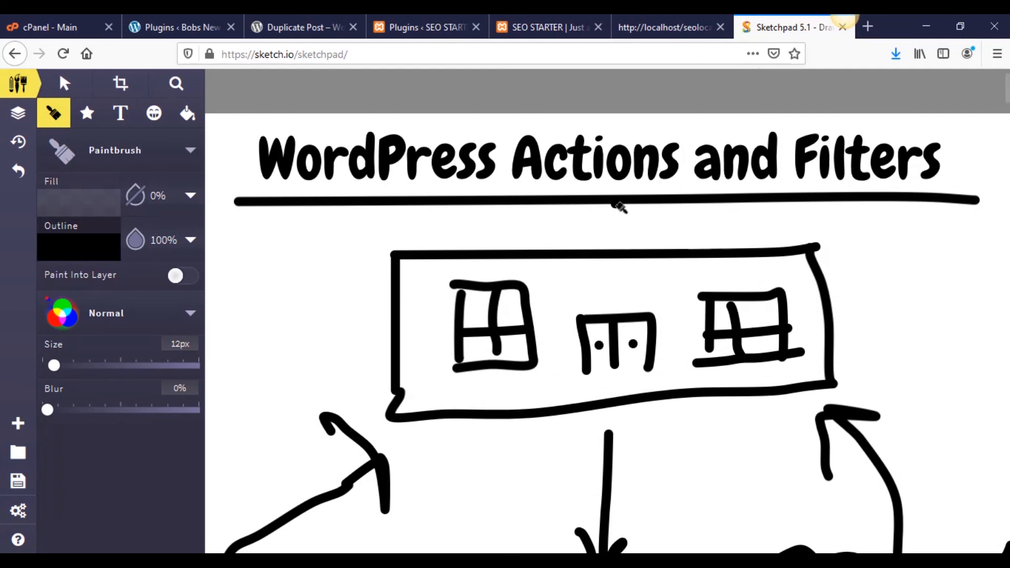
scroll("down", 3)
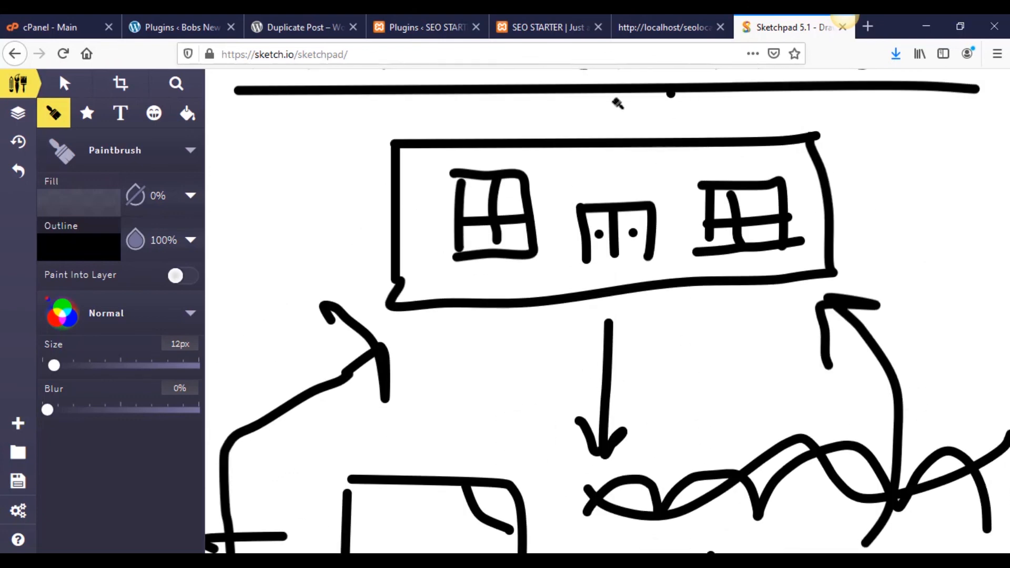
scroll("down", 3)
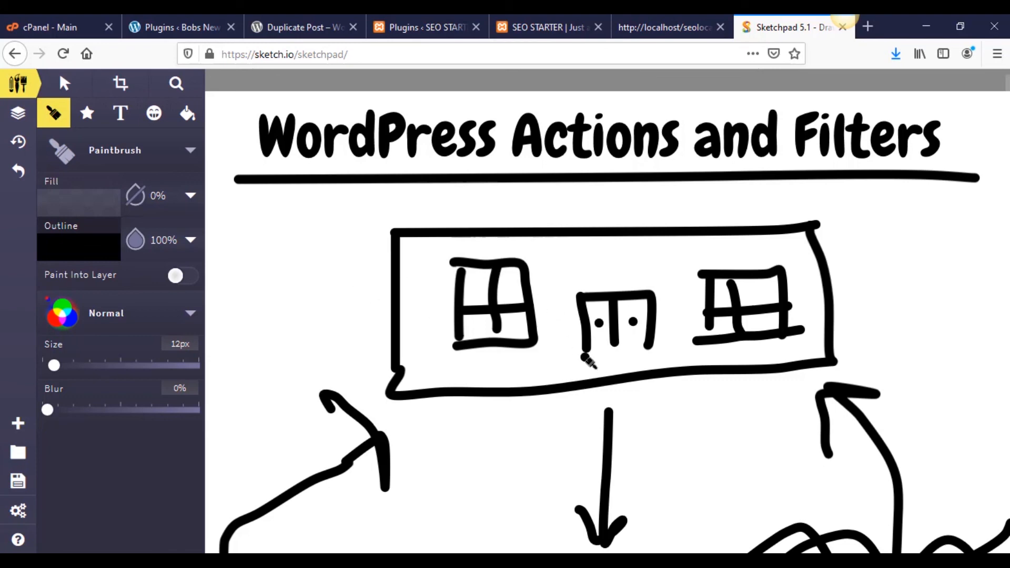
scroll("down", 3)
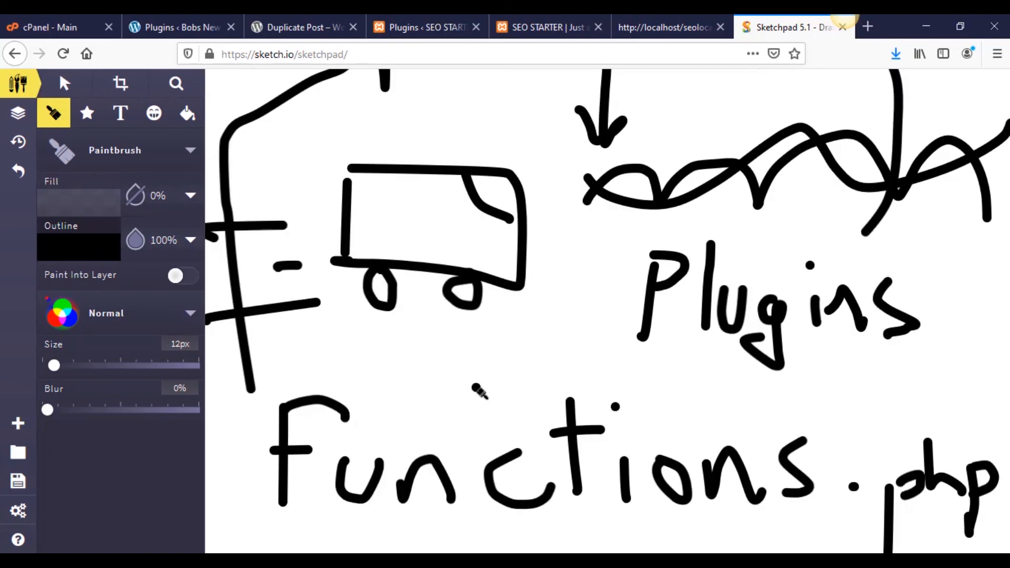
scroll("down", 3)
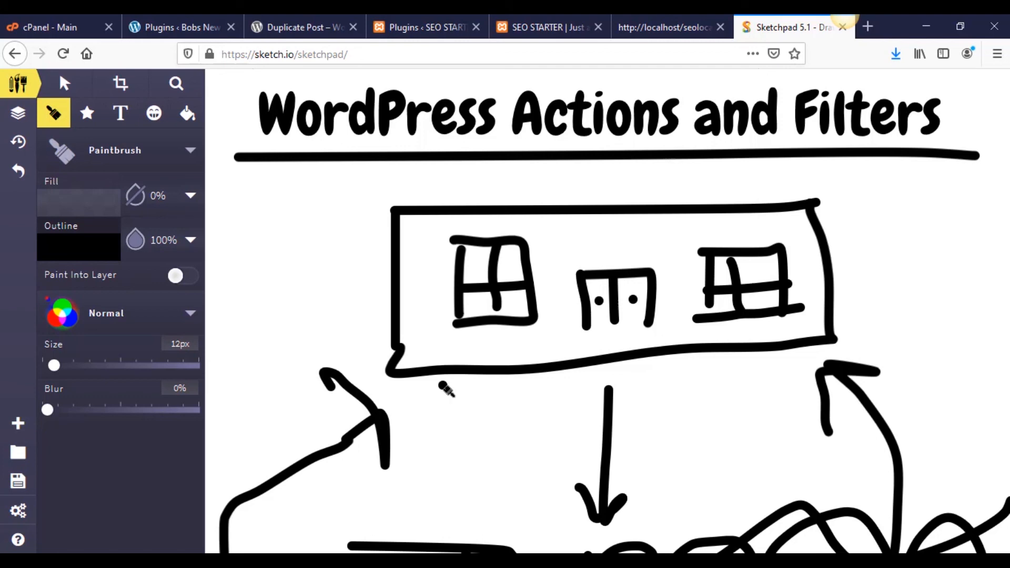
mouse_move(583, 329)
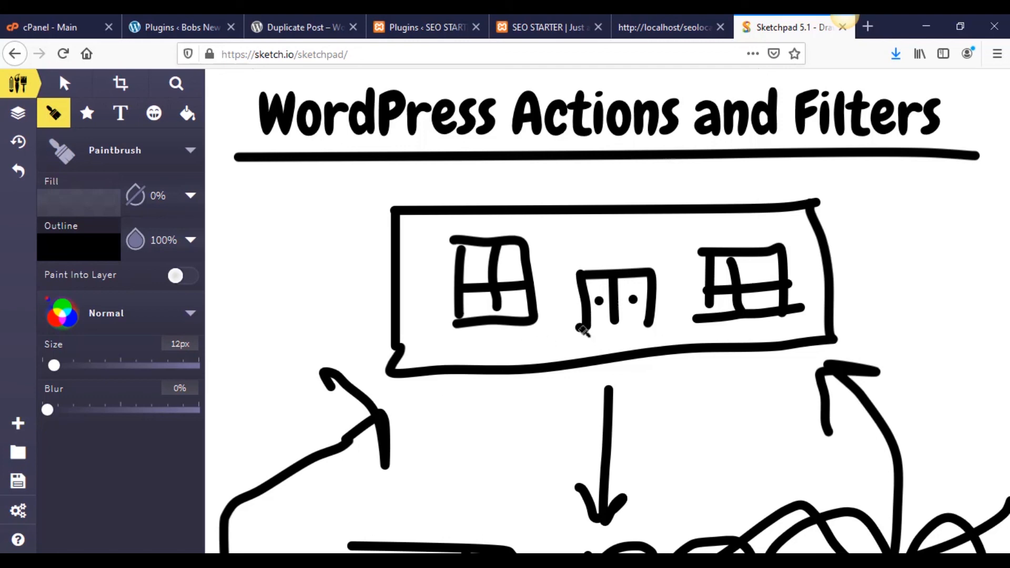